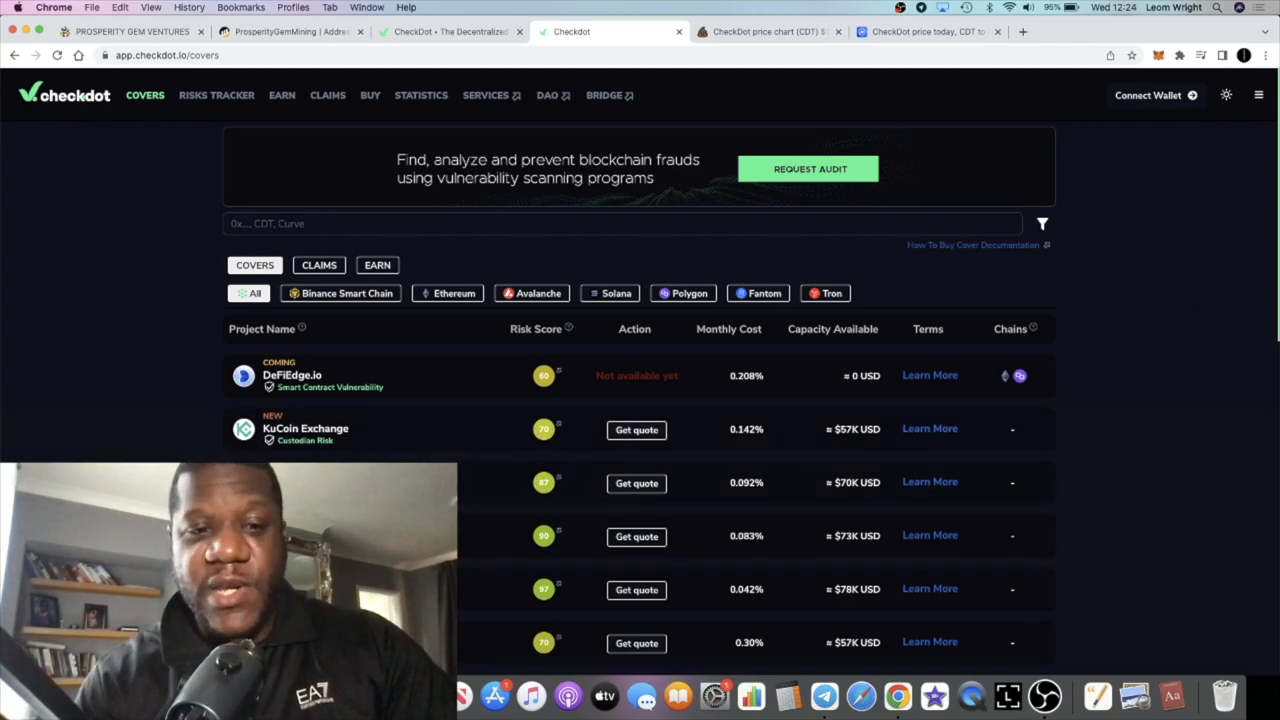
# Show the Risks Tracker list of analysed projects with scores, prices and total supply.
pyautogui.scroll(-3)
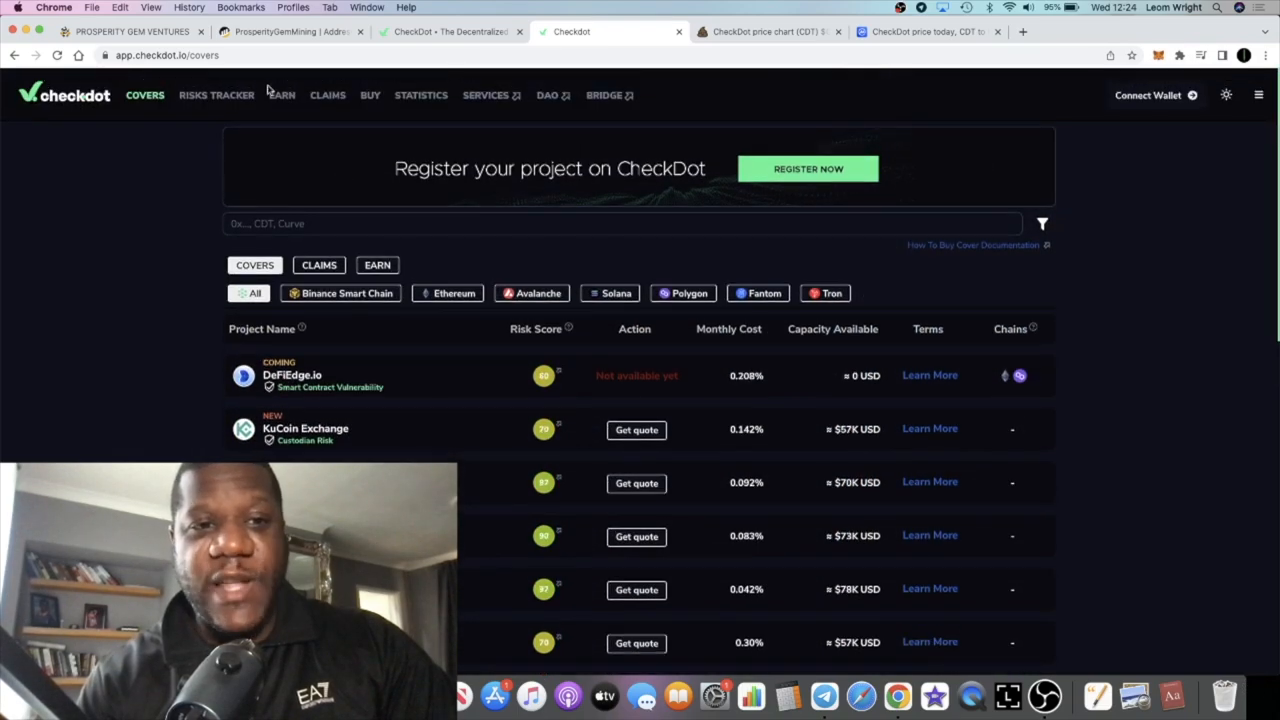
pyautogui.click(216, 96)
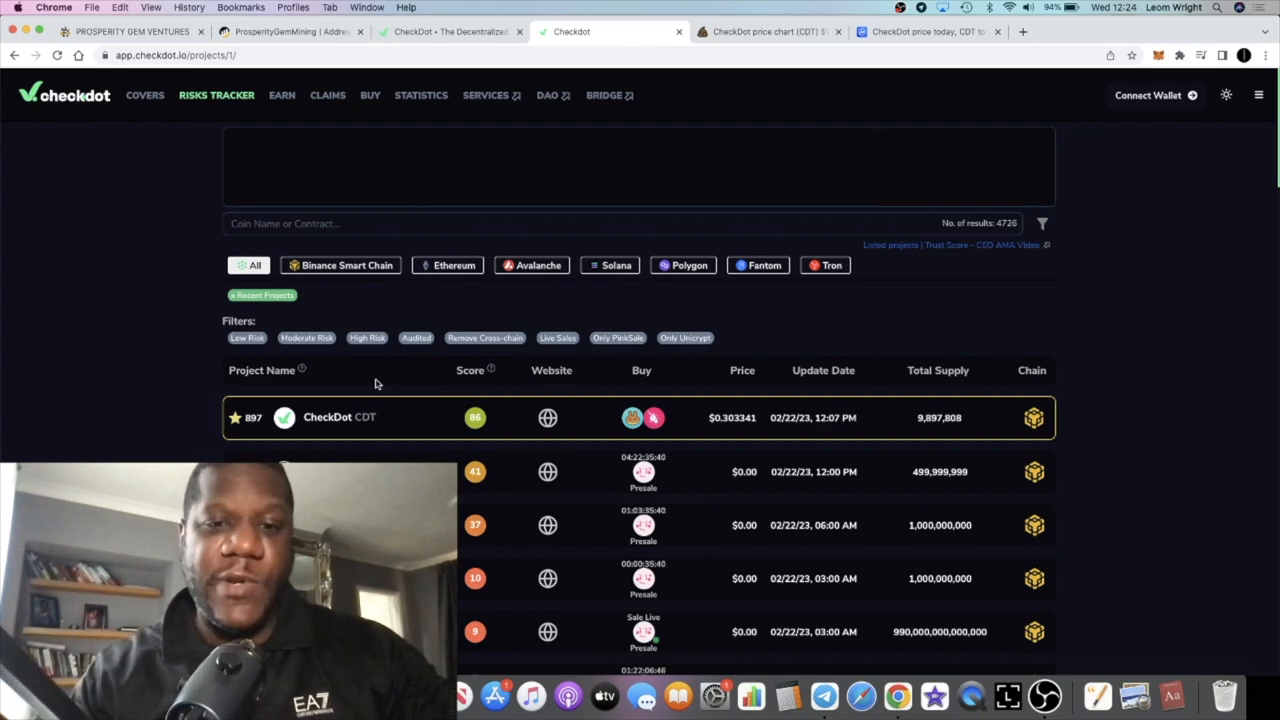
# Review the checkdot.io homepage's risk types, insured protocols, team and Partners & Integrations sections.
pyautogui.click(450, 32)
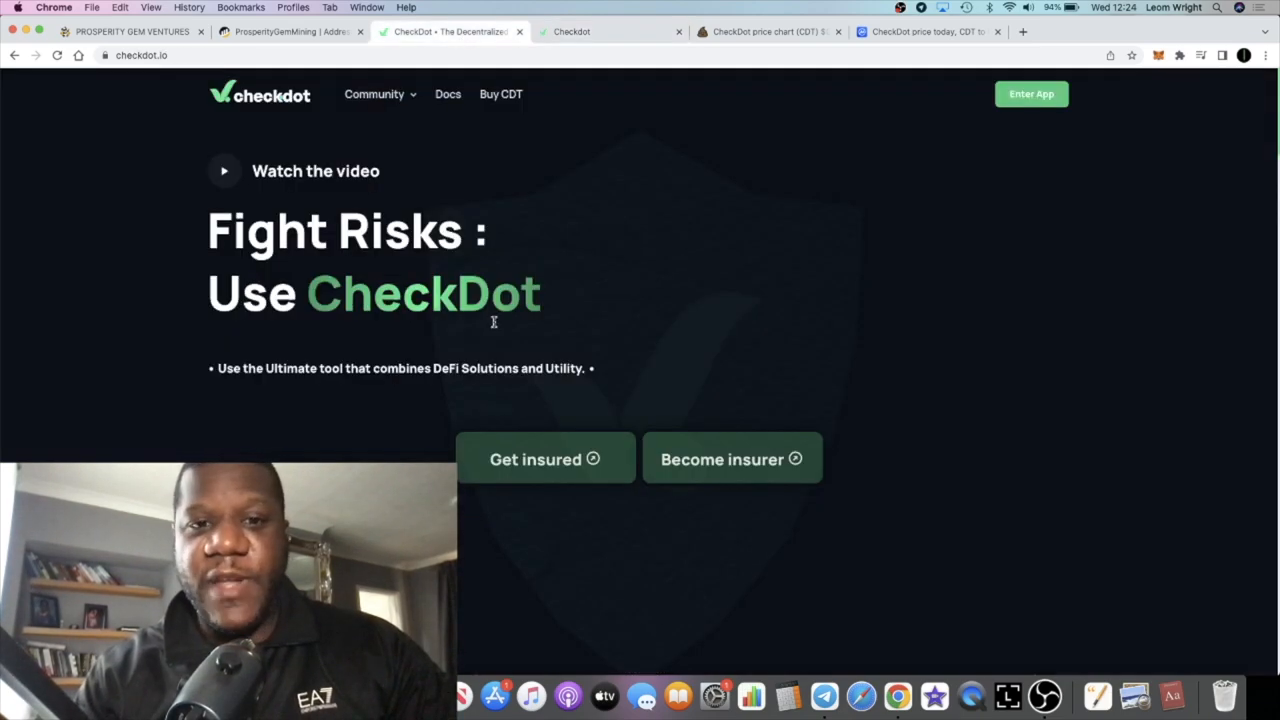
pyautogui.scroll(-3)
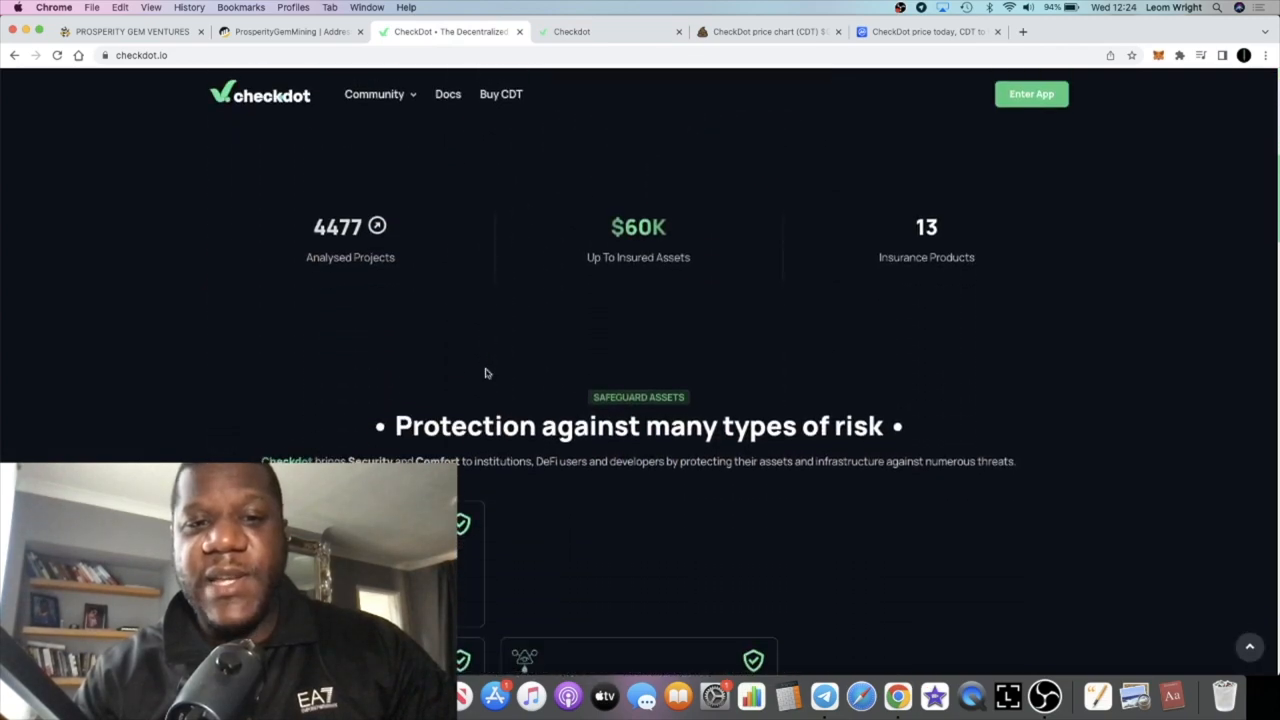
pyautogui.moveTo(620, 252)
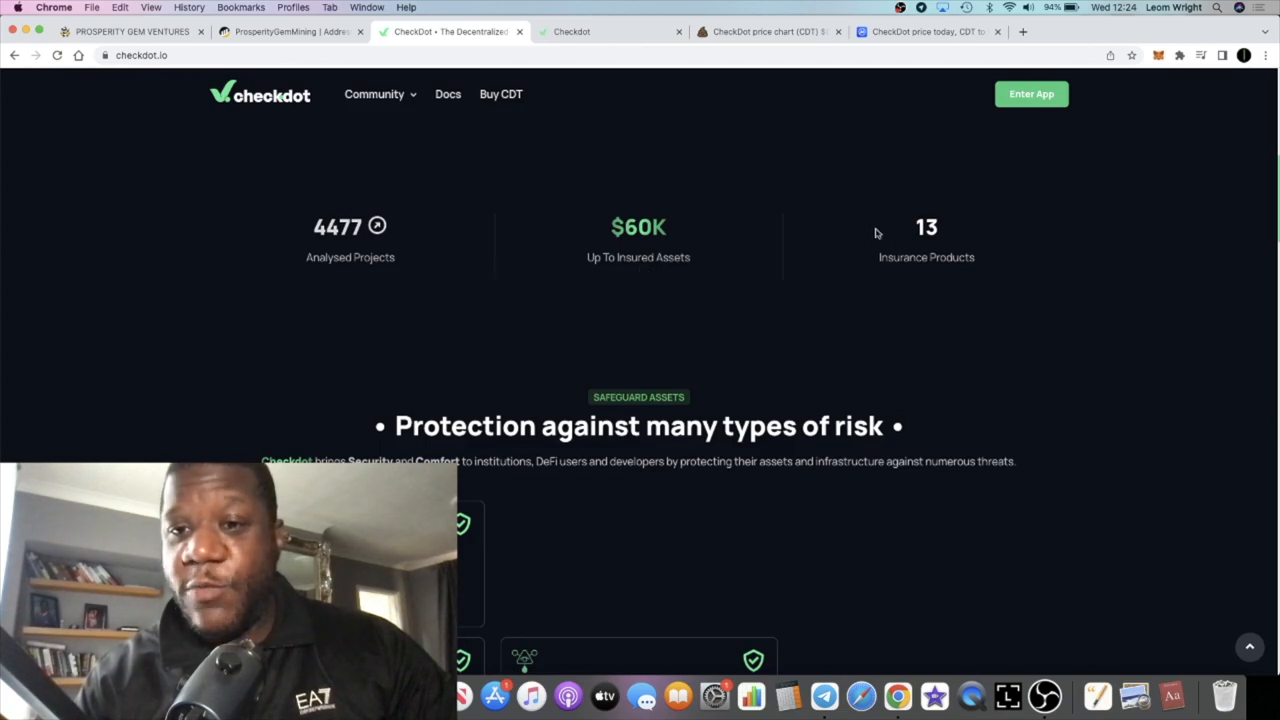
pyautogui.scroll(-3)
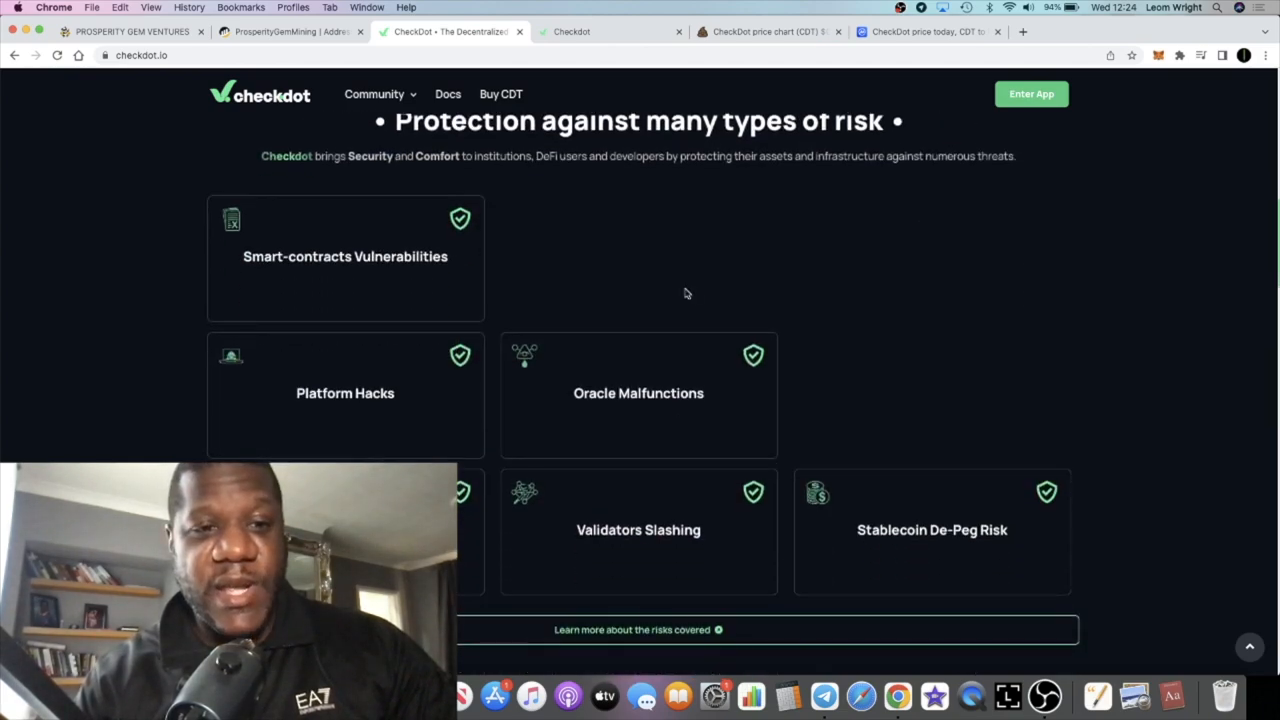
pyautogui.scroll(-3)
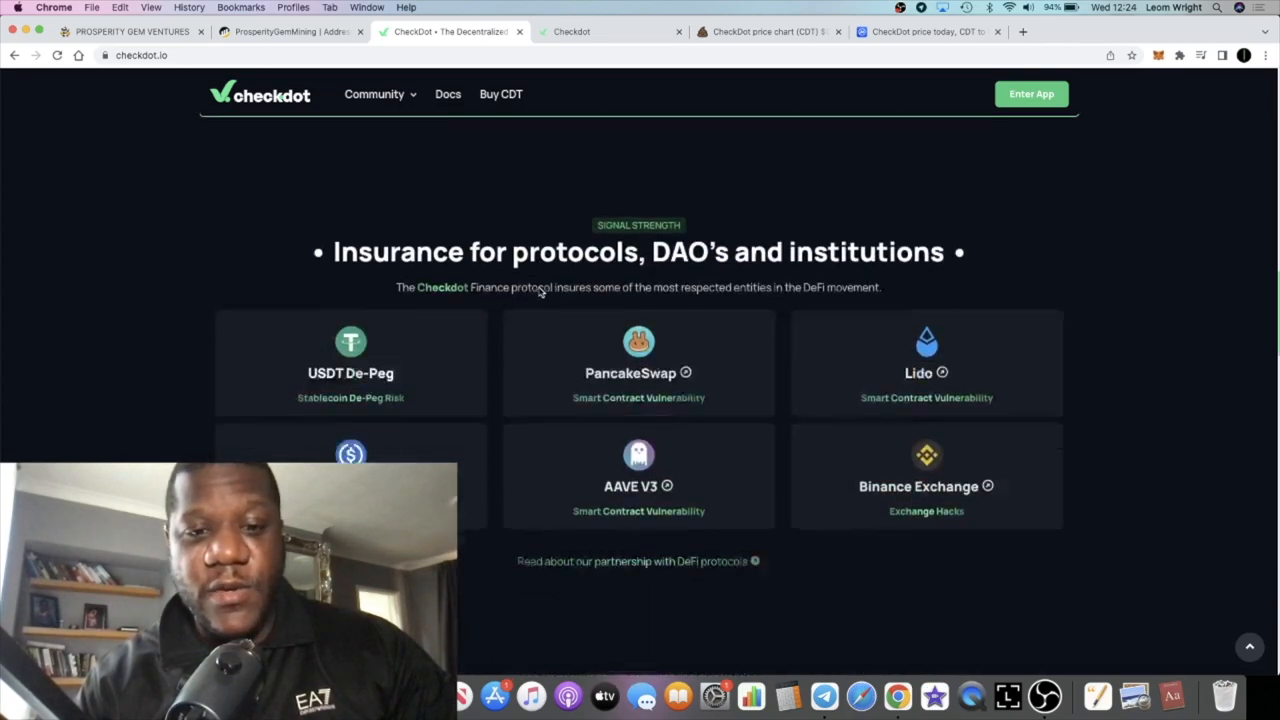
pyautogui.scroll(-3)
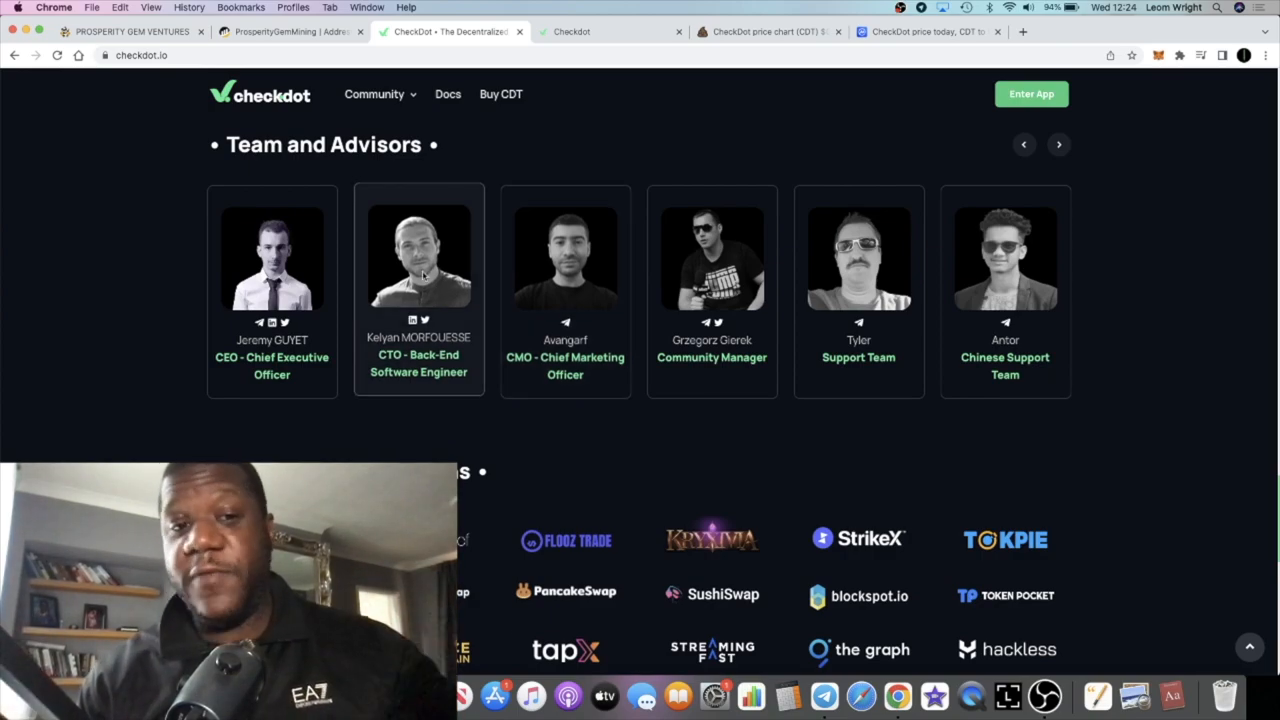
pyautogui.scroll(-3)
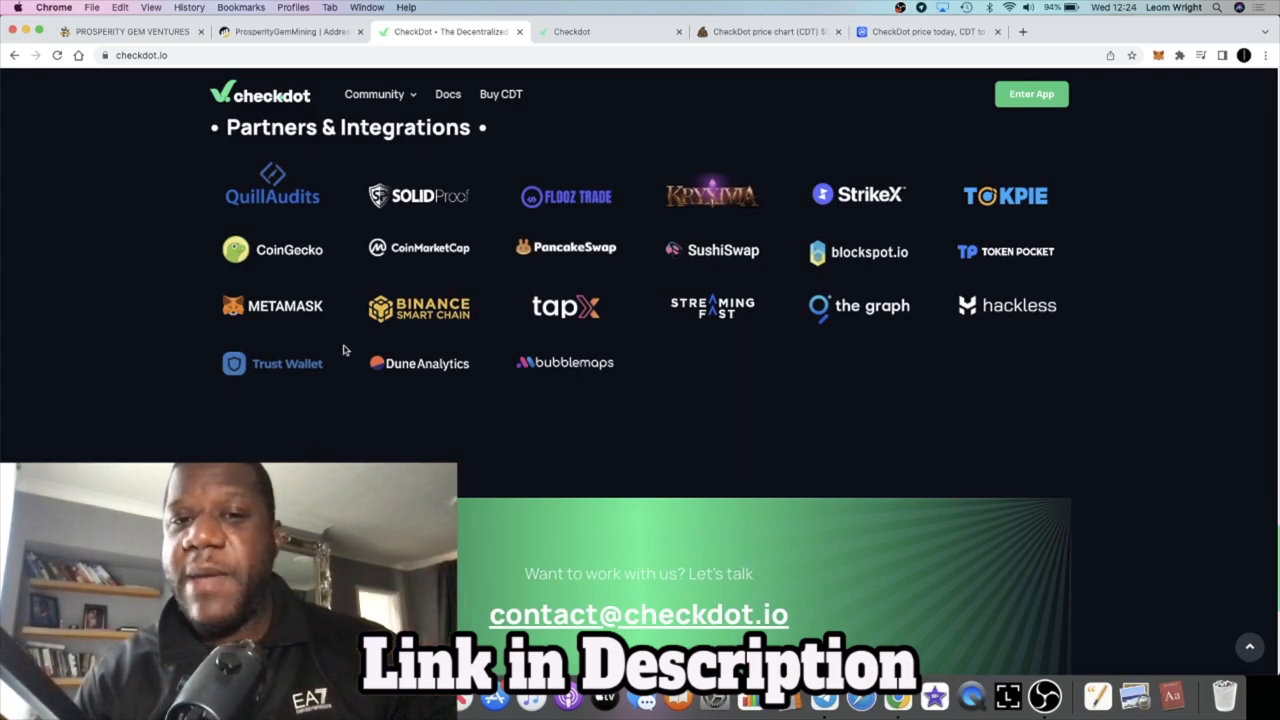
pyautogui.moveTo(576, 168)
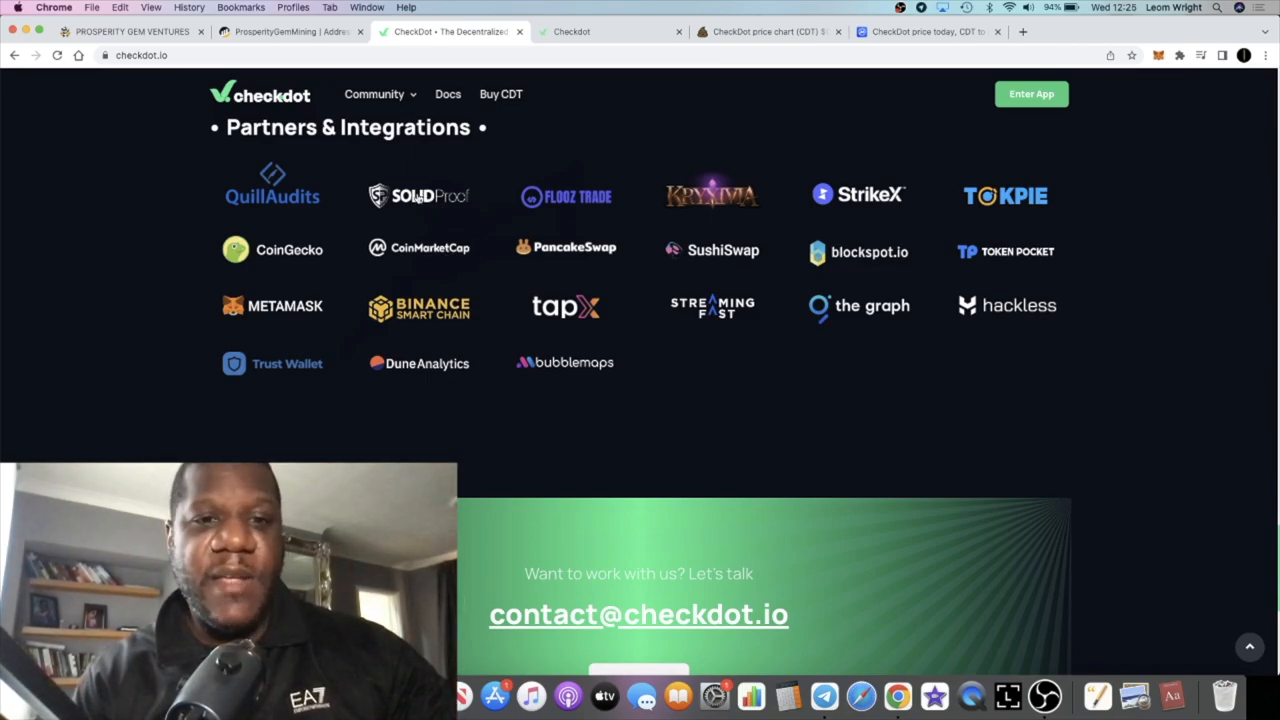
pyautogui.moveTo(444, 328)
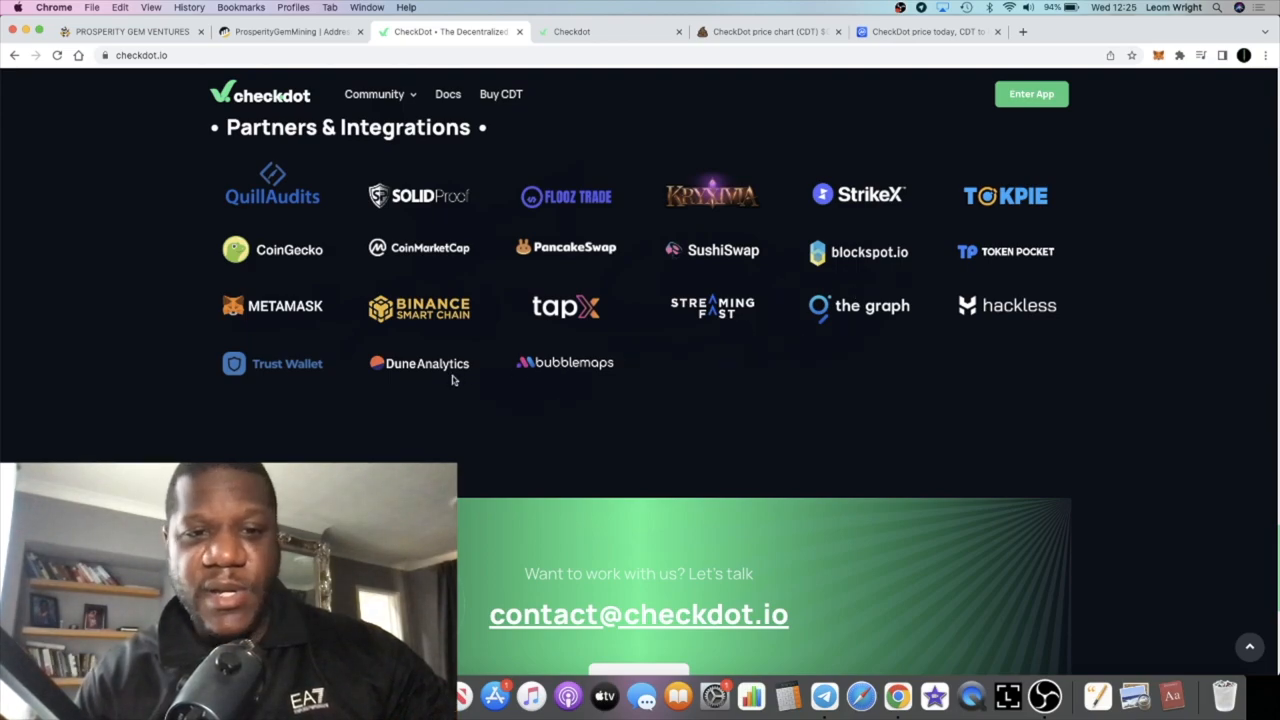
pyautogui.scroll(3)
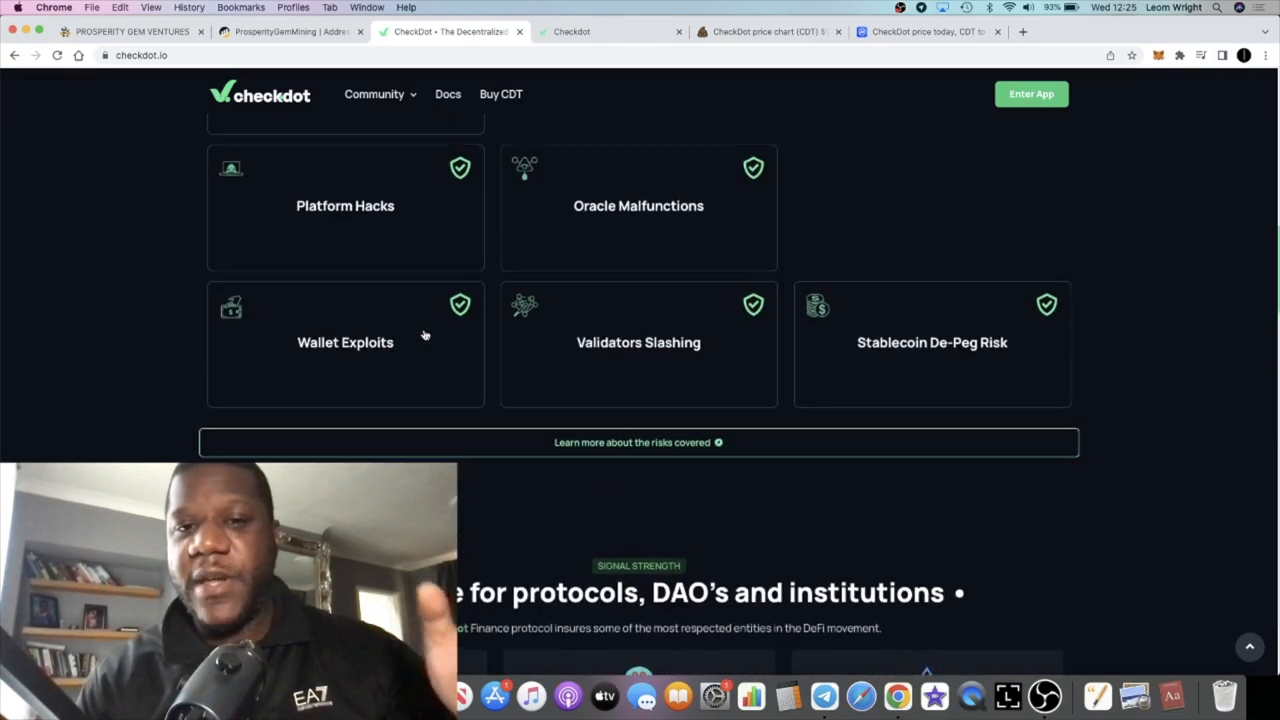
# Look over the protocol-insurance and staking sections, then move to PooCoin's CDT/BNB chart.
pyautogui.scroll(-3)
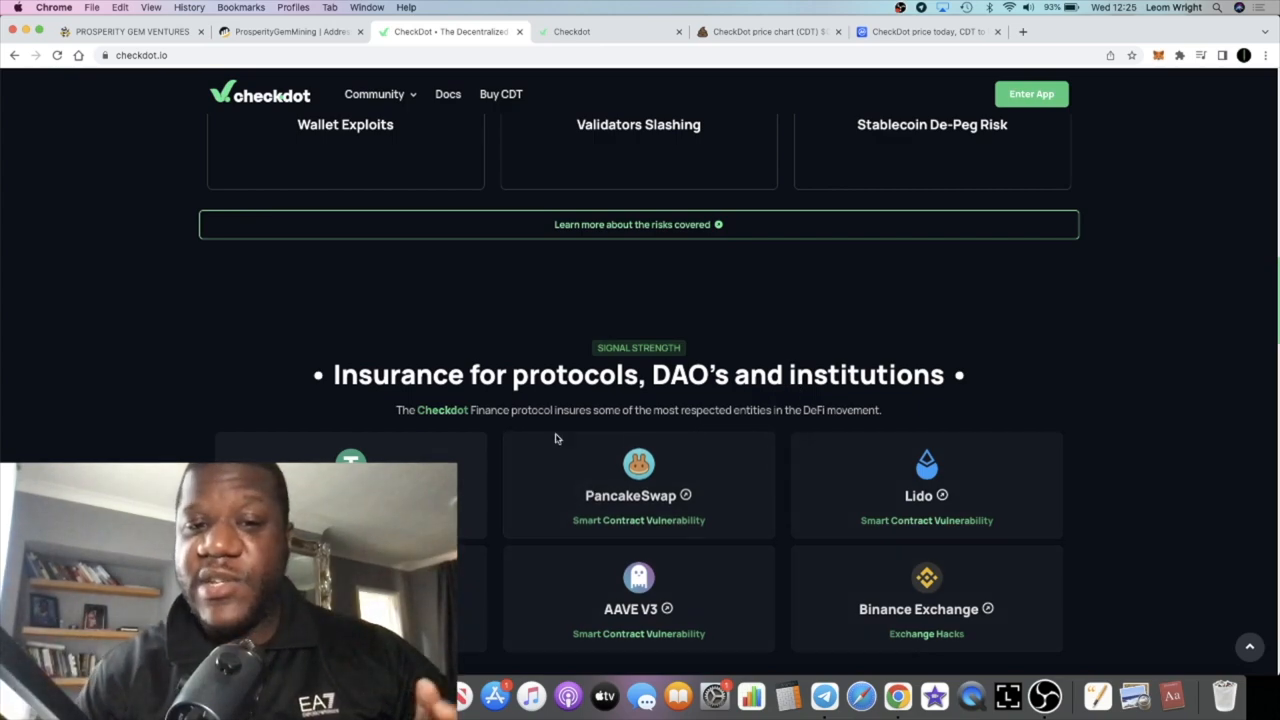
pyautogui.scroll(-3)
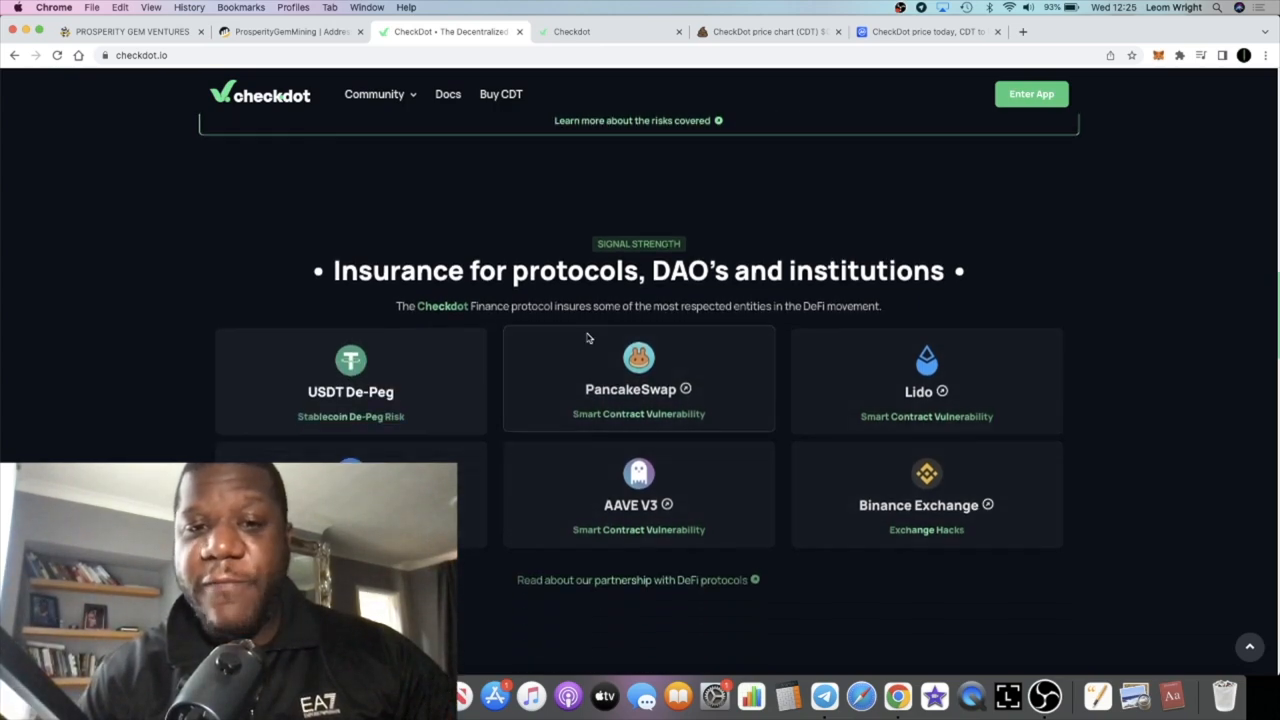
pyautogui.moveTo(756, 328)
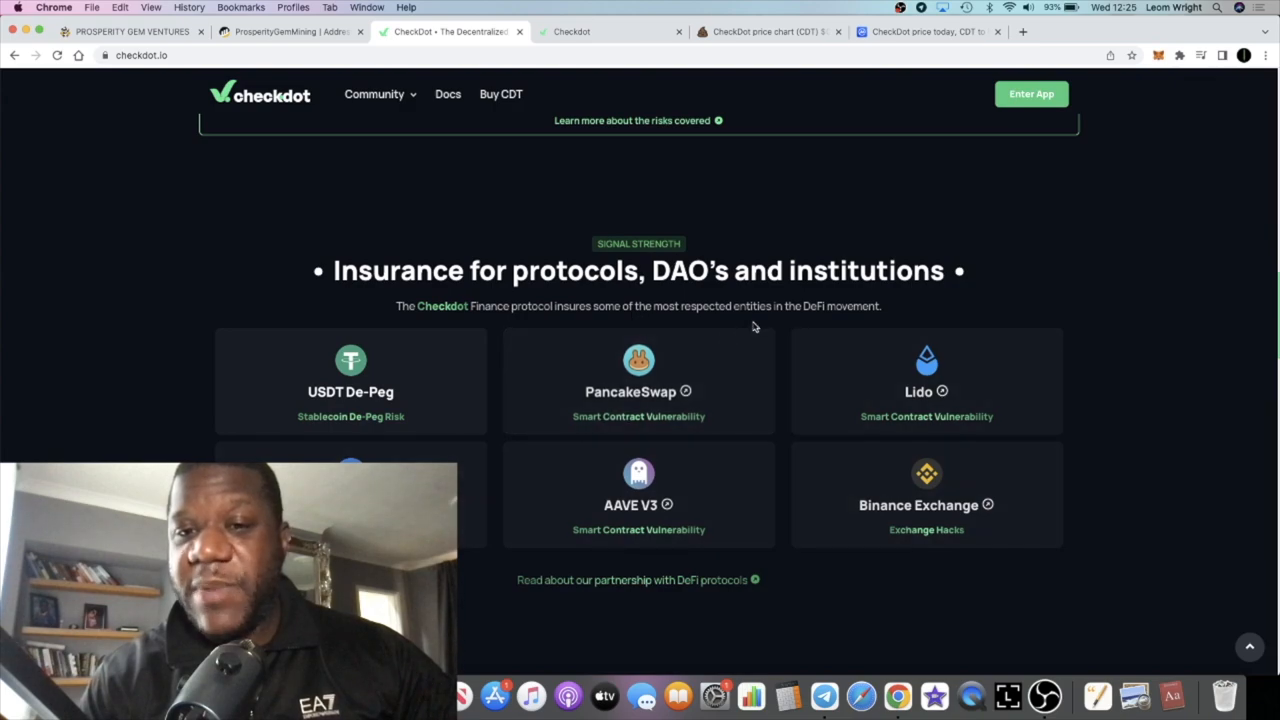
pyautogui.moveTo(848, 408)
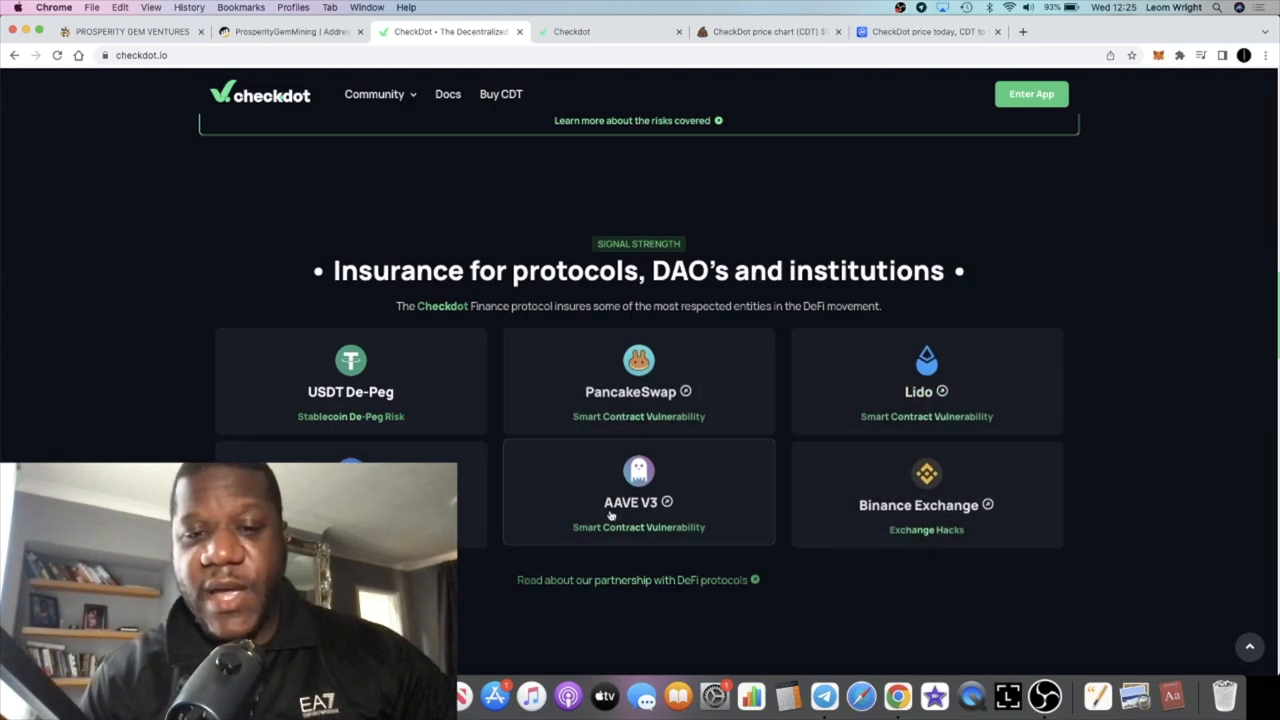
pyautogui.moveTo(648, 408)
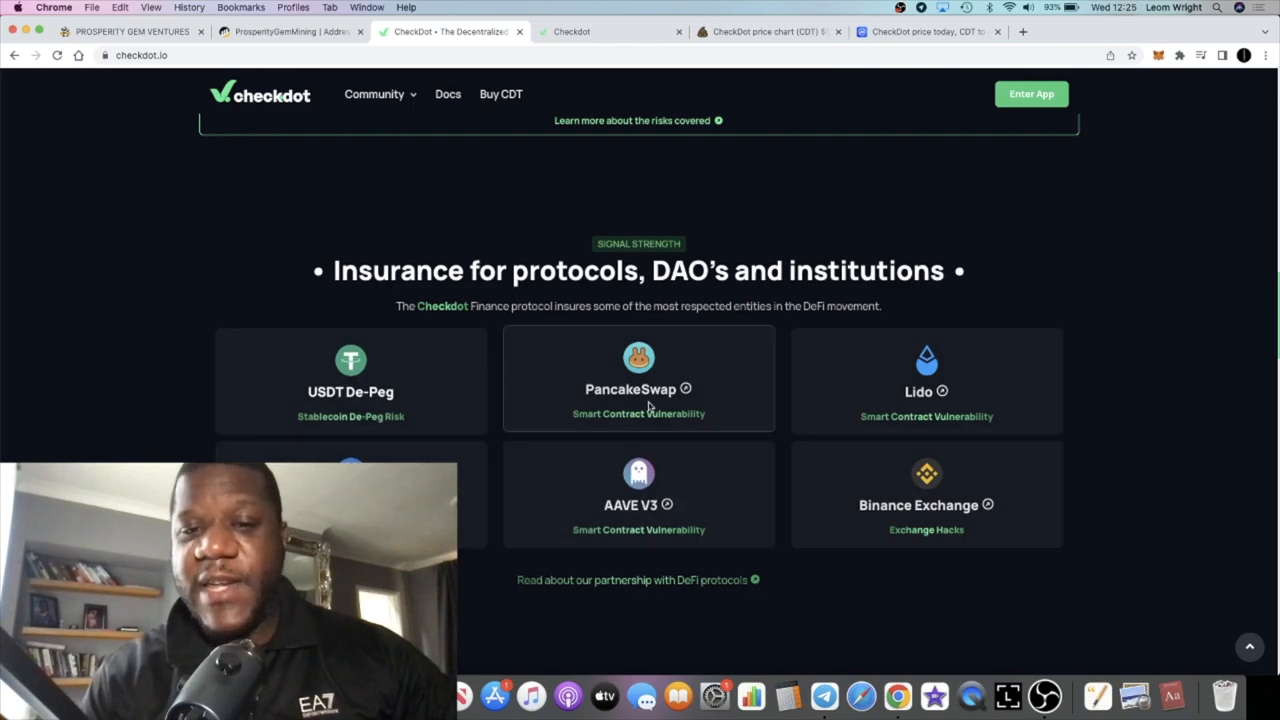
pyautogui.scroll(-3)
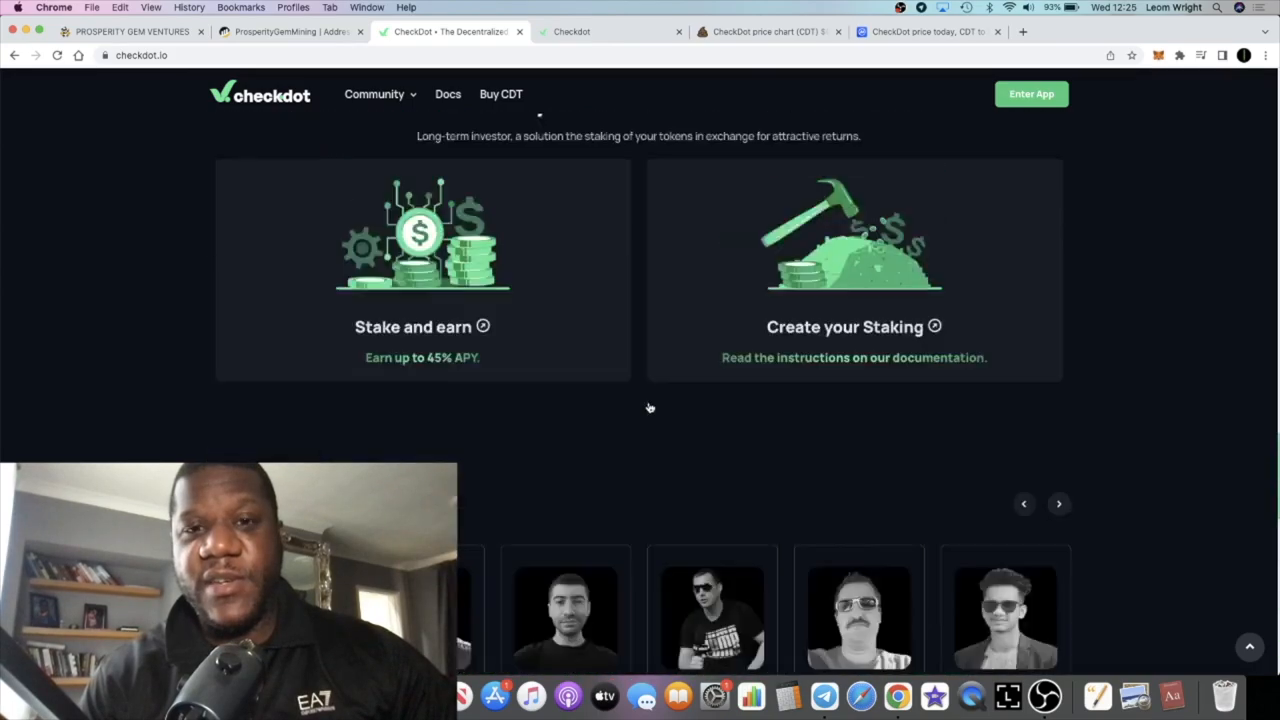
pyautogui.click(768, 32)
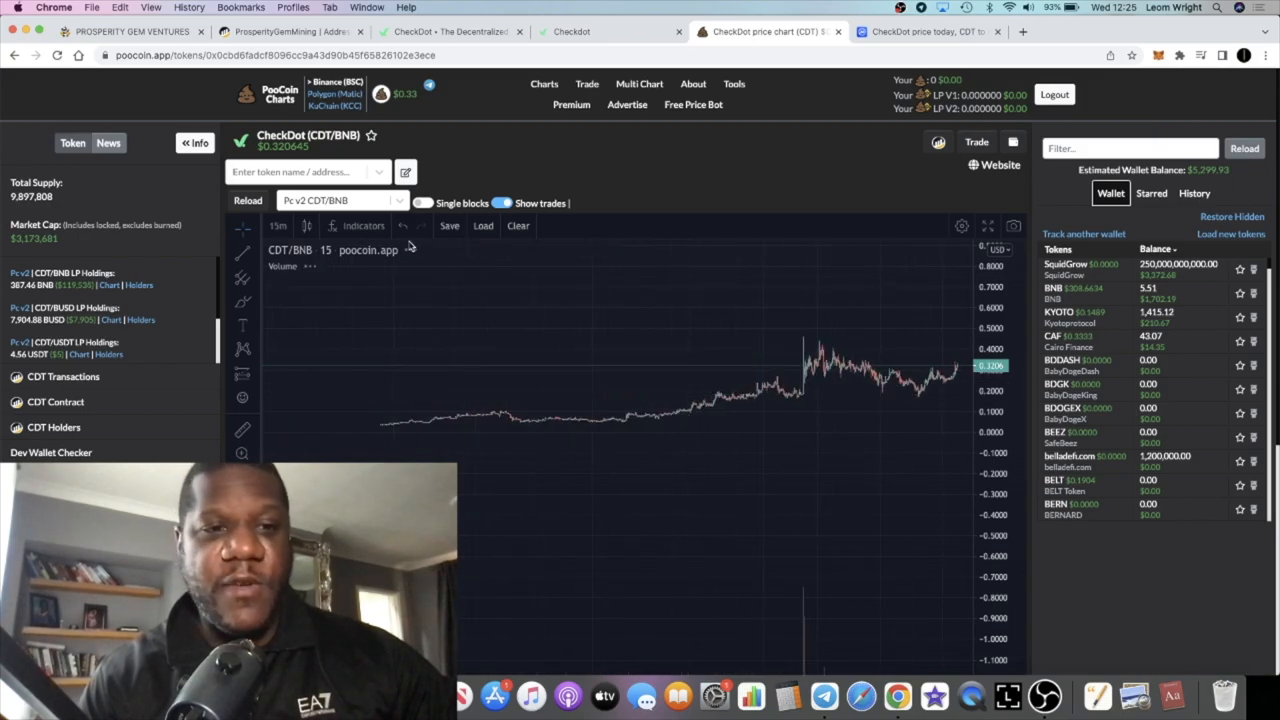
# Draw a rising price path over the CDT/BNB chart and set 4-hour candles.
pyautogui.click(278, 224)
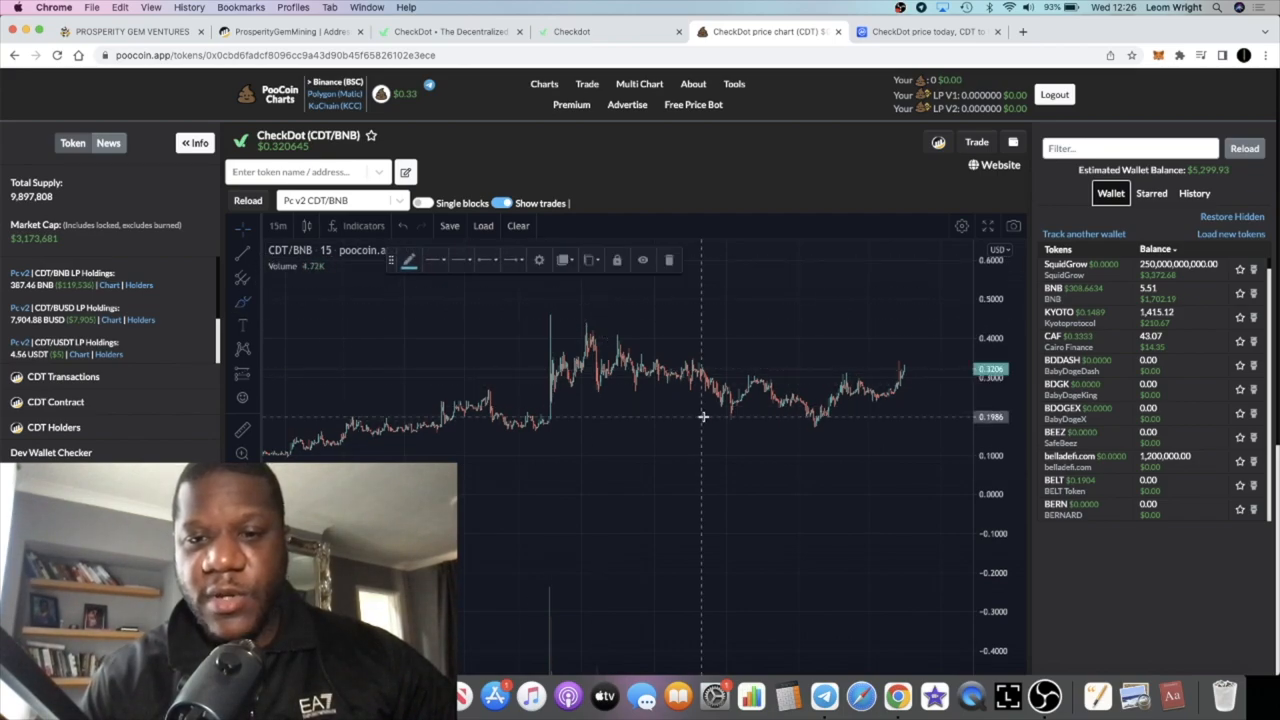
pyautogui.moveTo(704, 424); pyautogui.dragTo(844, 384)
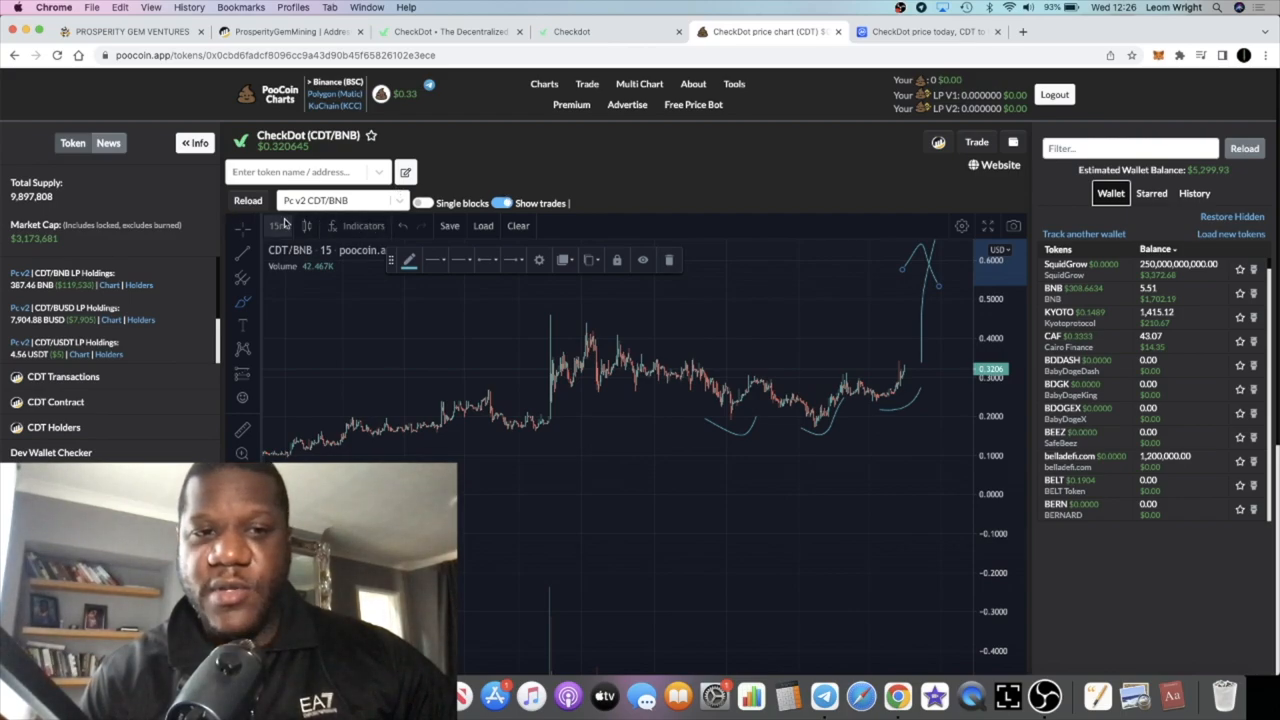
pyautogui.click(278, 224)
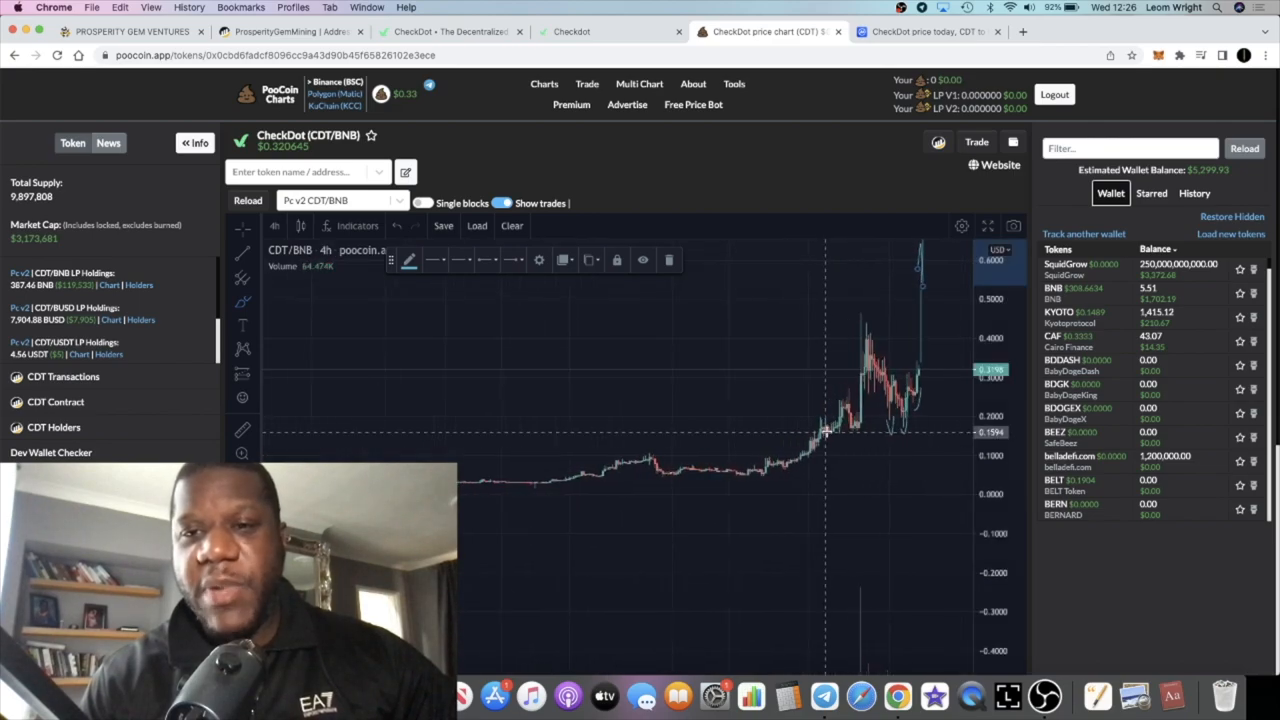
pyautogui.moveTo(936, 330)
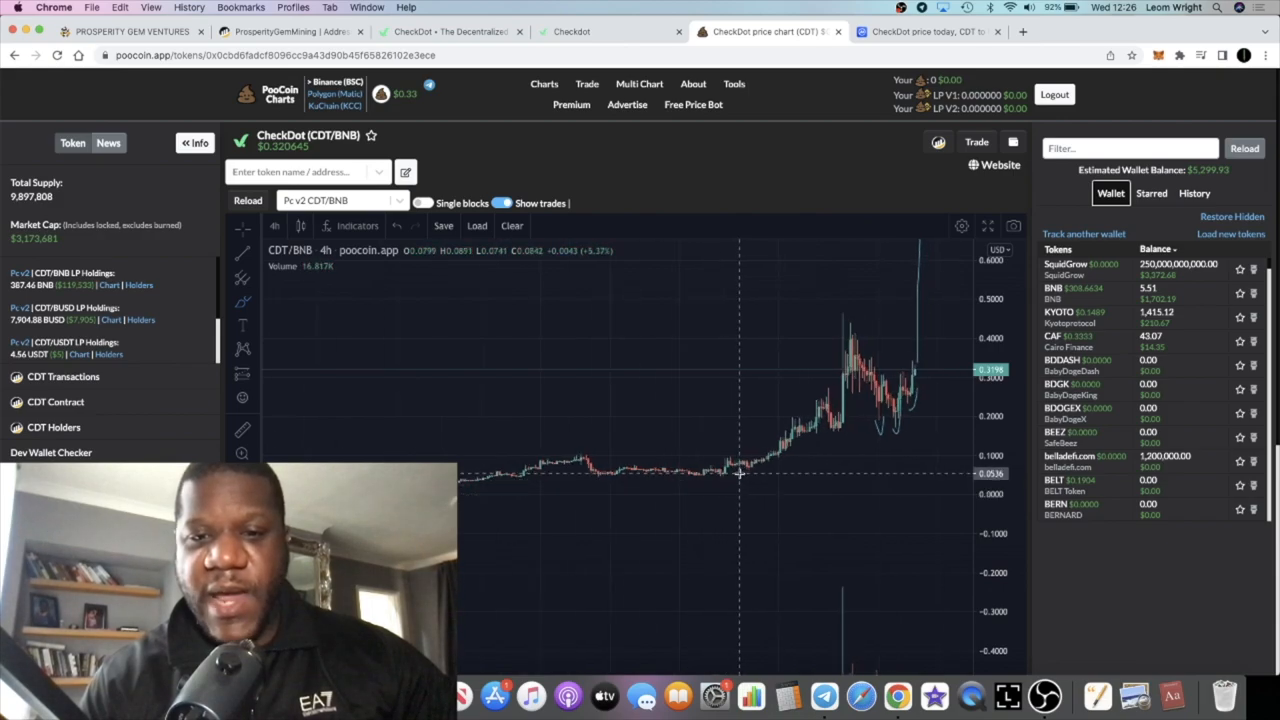
pyautogui.moveTo(828, 388)
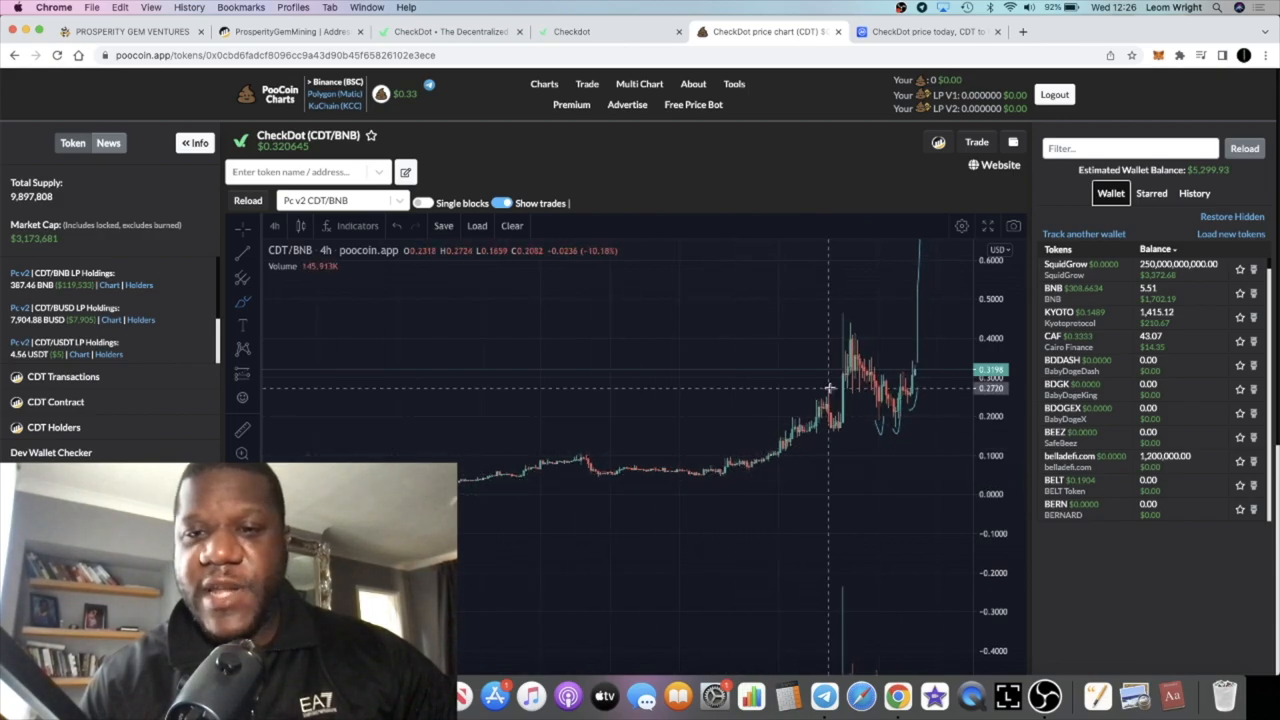
pyautogui.moveTo(848, 312)
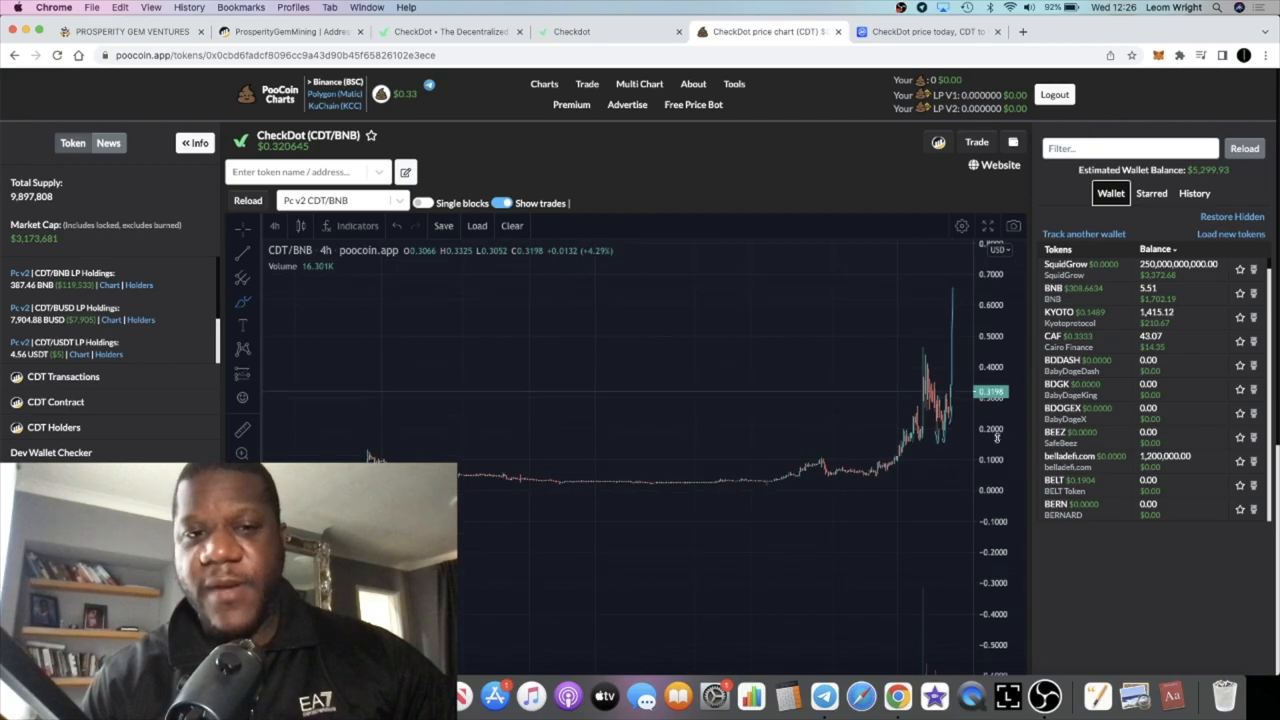
# Switch the CDT/BNB chart timeframe from 4h to 1D daily candles.
pyautogui.click(276, 224)
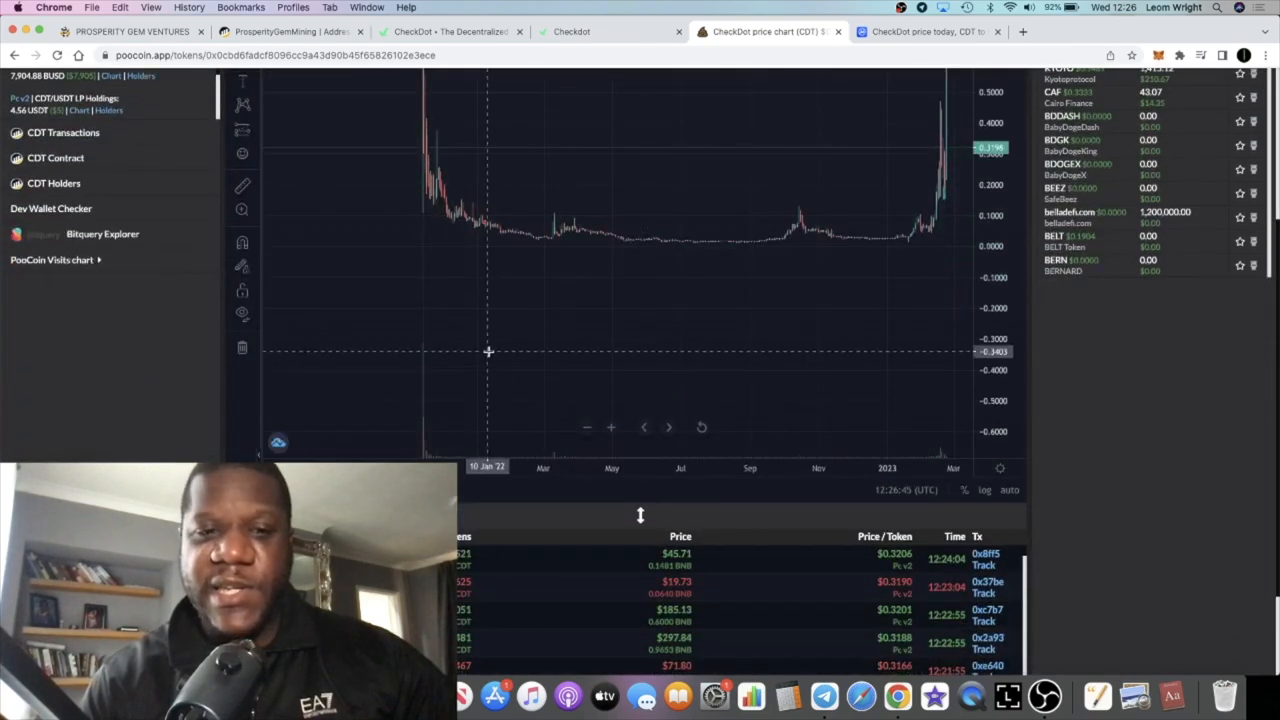
pyautogui.moveTo(422, 312)
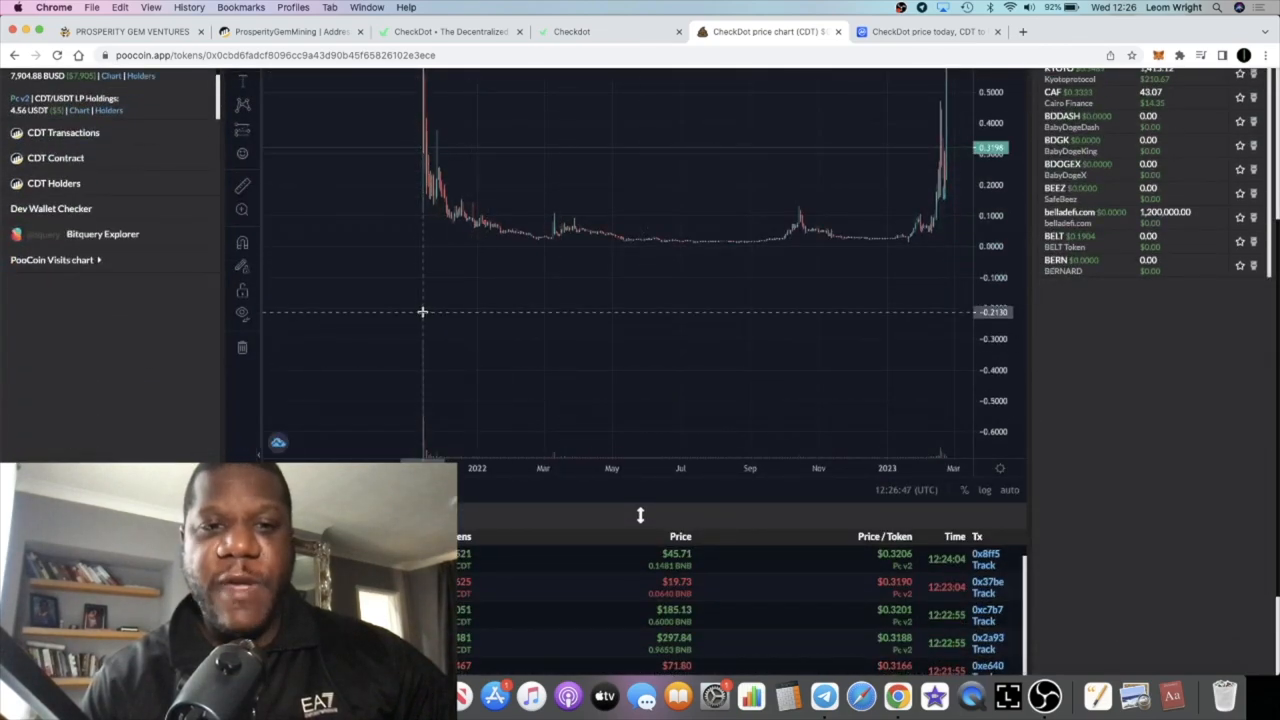
pyautogui.moveTo(1060, 390)
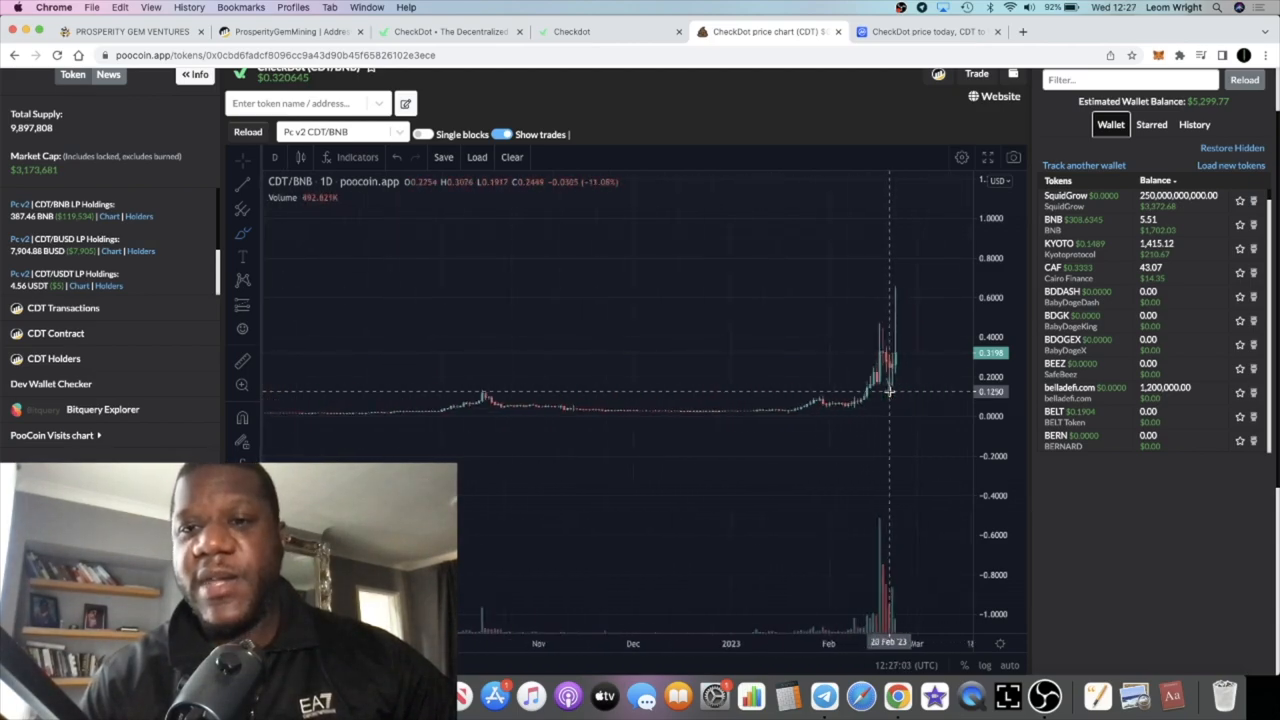
# Show CheckDot's CoinMarketCap page with price, market cap and supply figures.
pyautogui.click(924, 32)
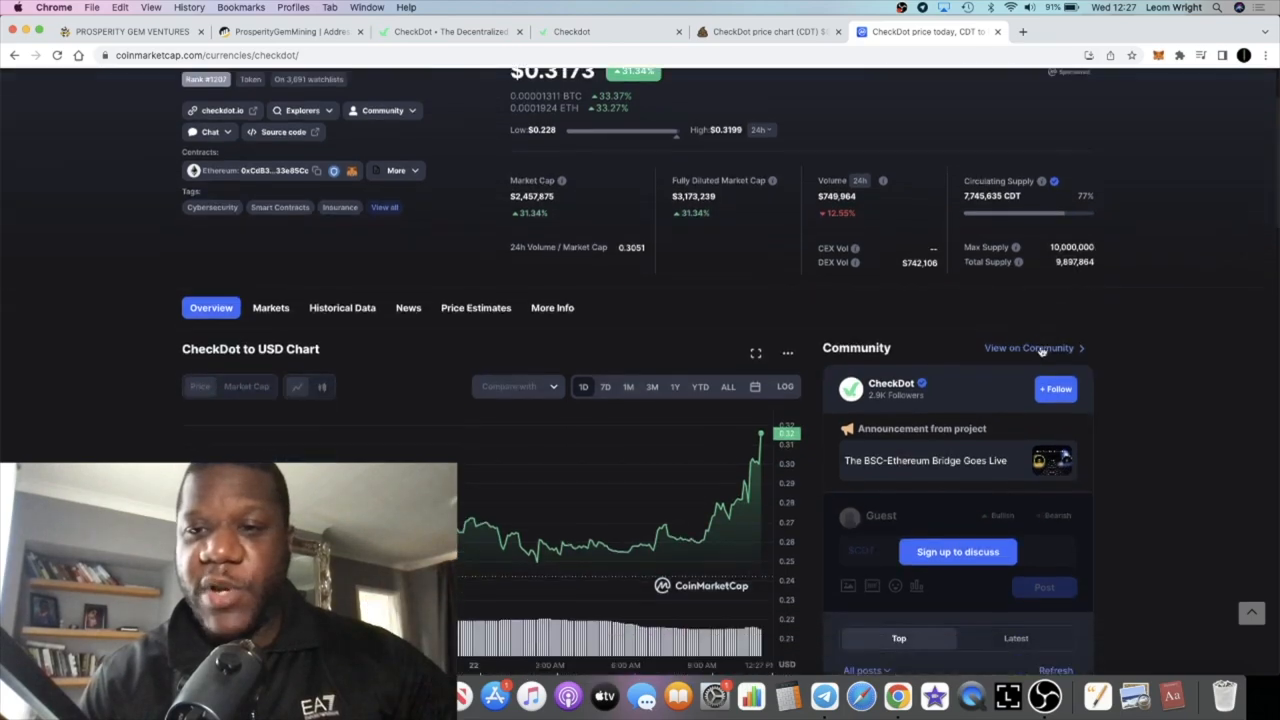
# Check CheckDot's market cap, volume and supply on CoinMarketCap, then return to the CDT/BNB chart.
pyautogui.scroll(3)
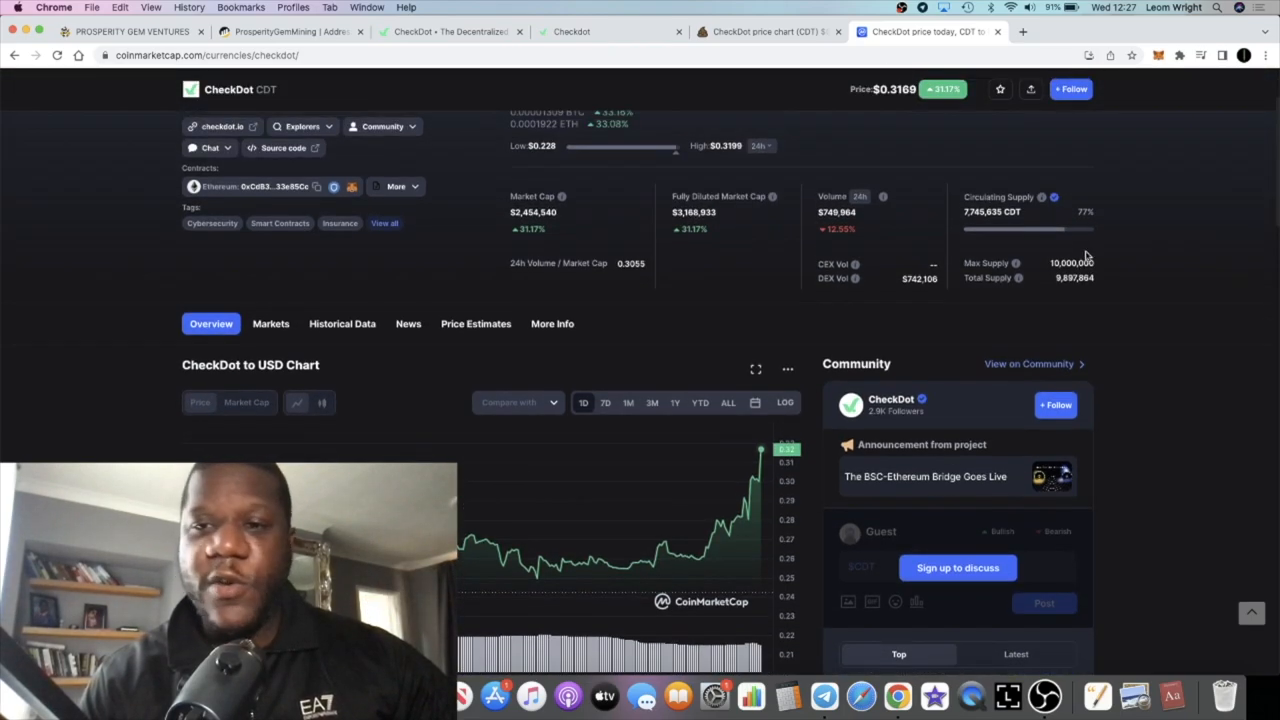
pyautogui.click(584, 128)
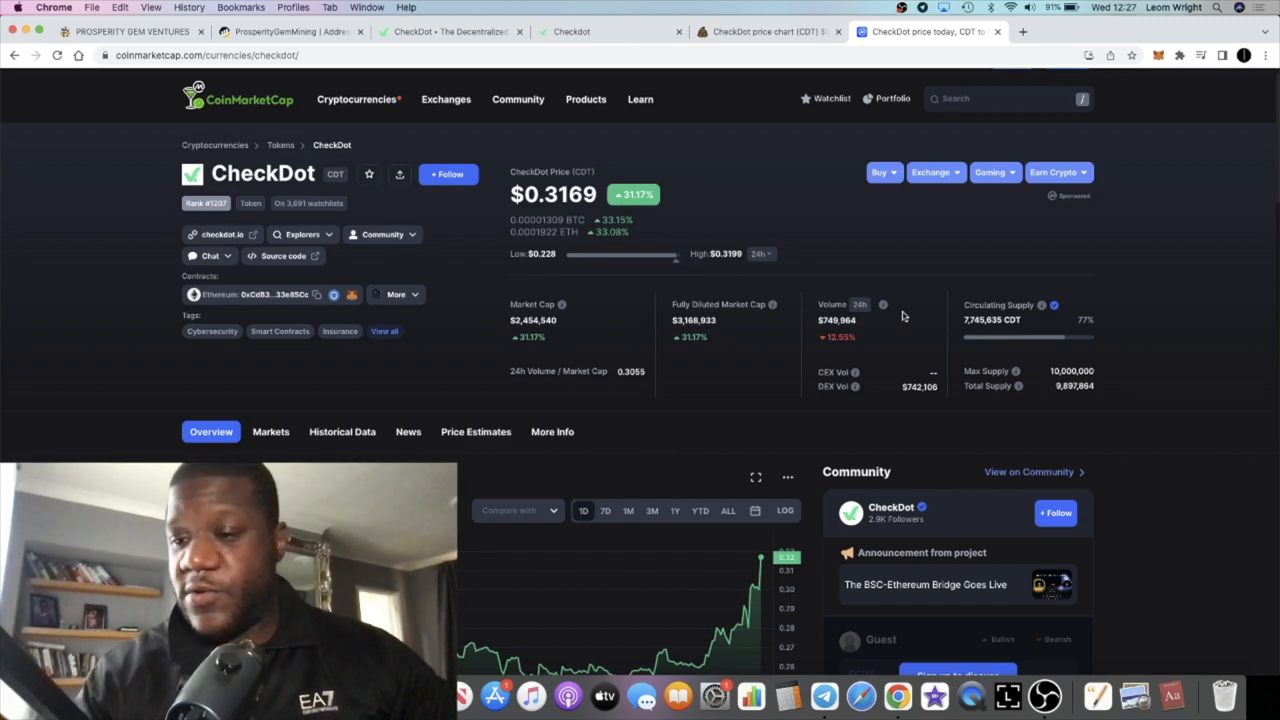
pyautogui.click(764, 32)
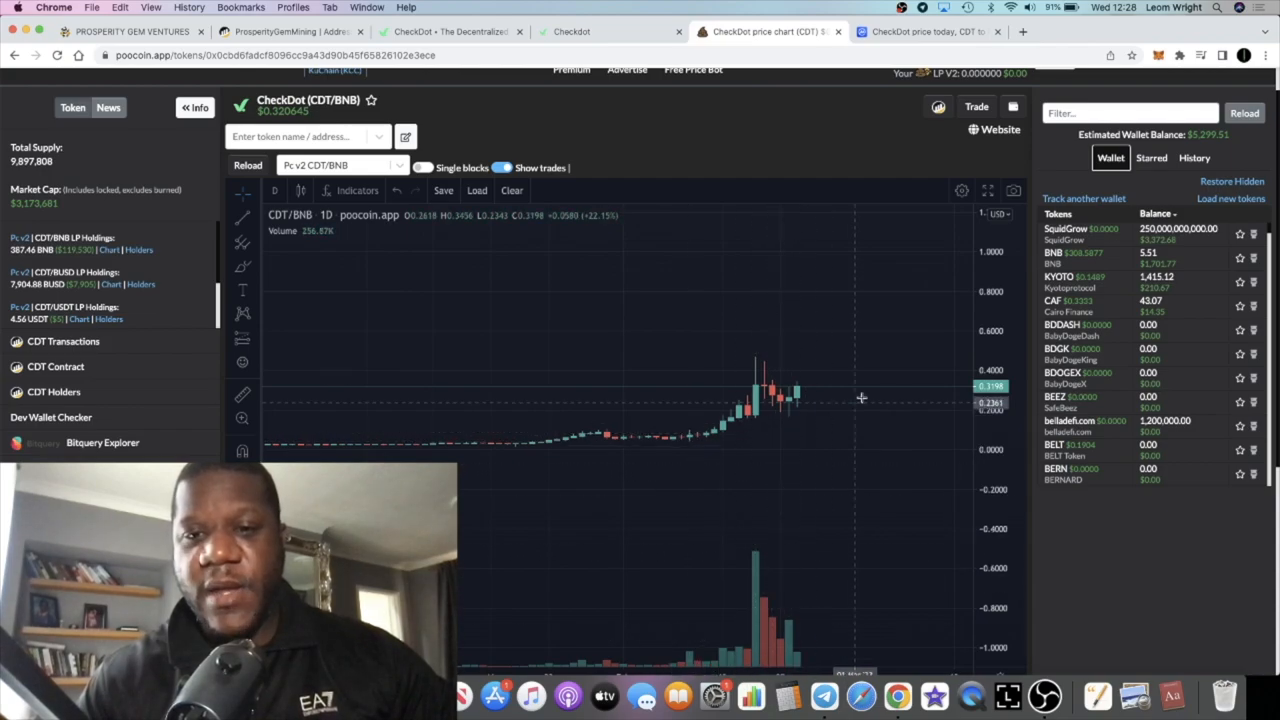
pyautogui.moveTo(908, 328)
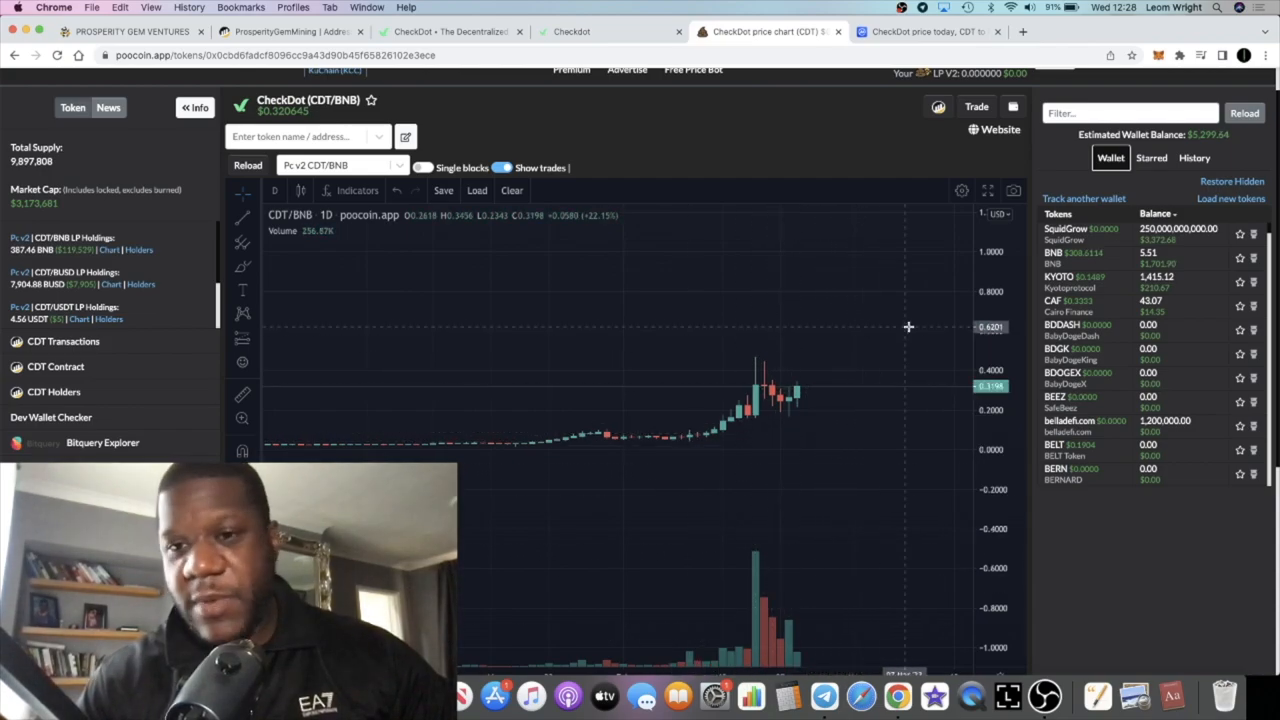
pyautogui.moveTo(804, 380)
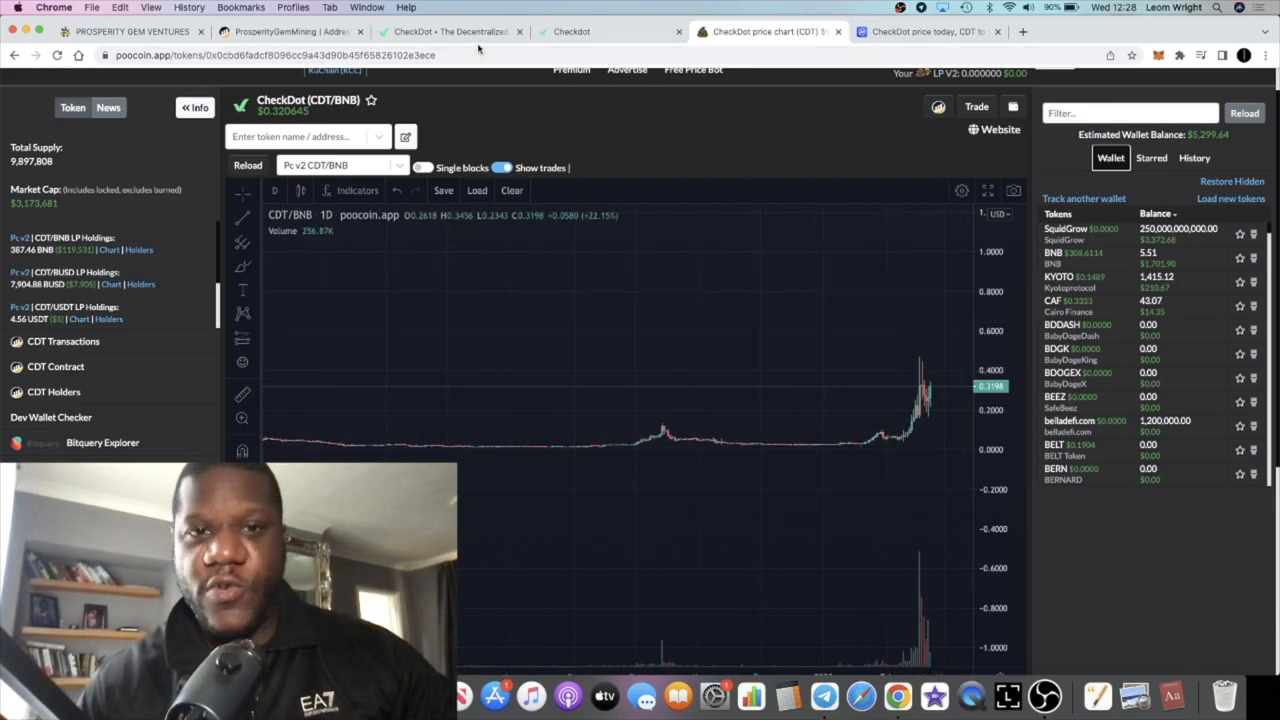
# Leave the full CDT/BNB daily history for the CheckDot 'Fight Risks' homepage.
pyautogui.click(450, 32)
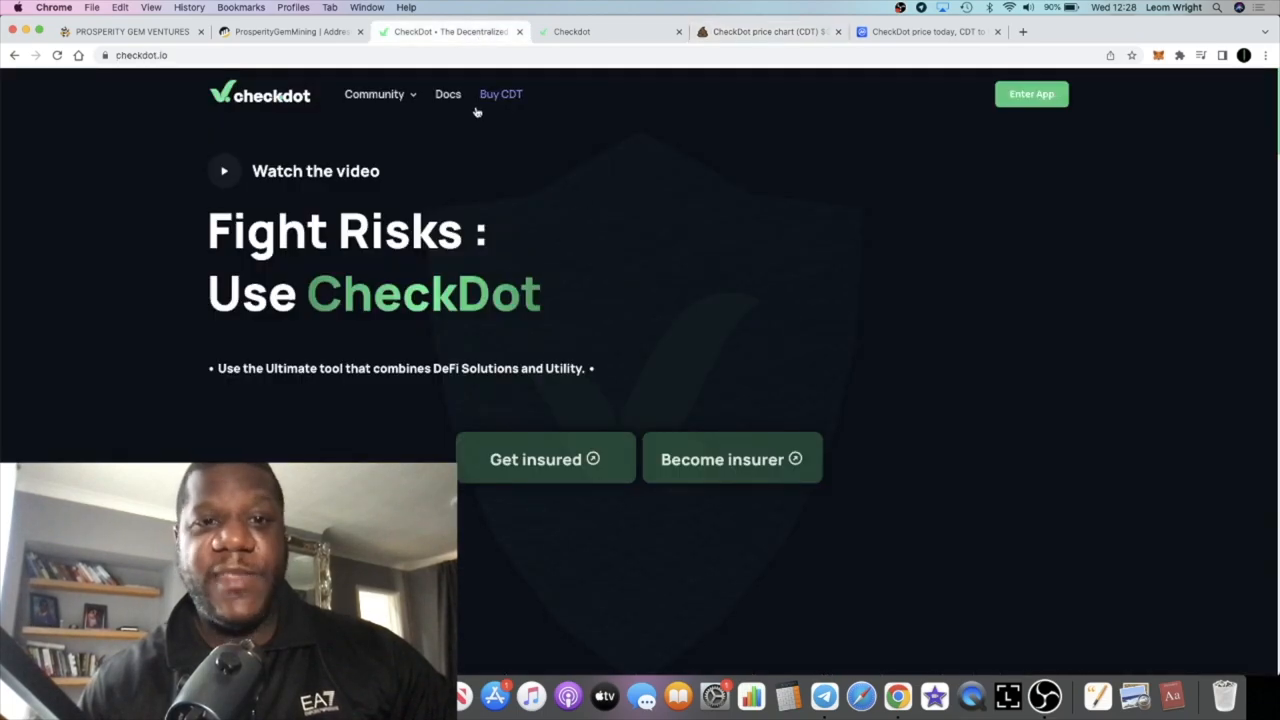
# Enter the CheckDot app and view the Risks Tracker and Earn staking pages.
pyautogui.click(610, 32)
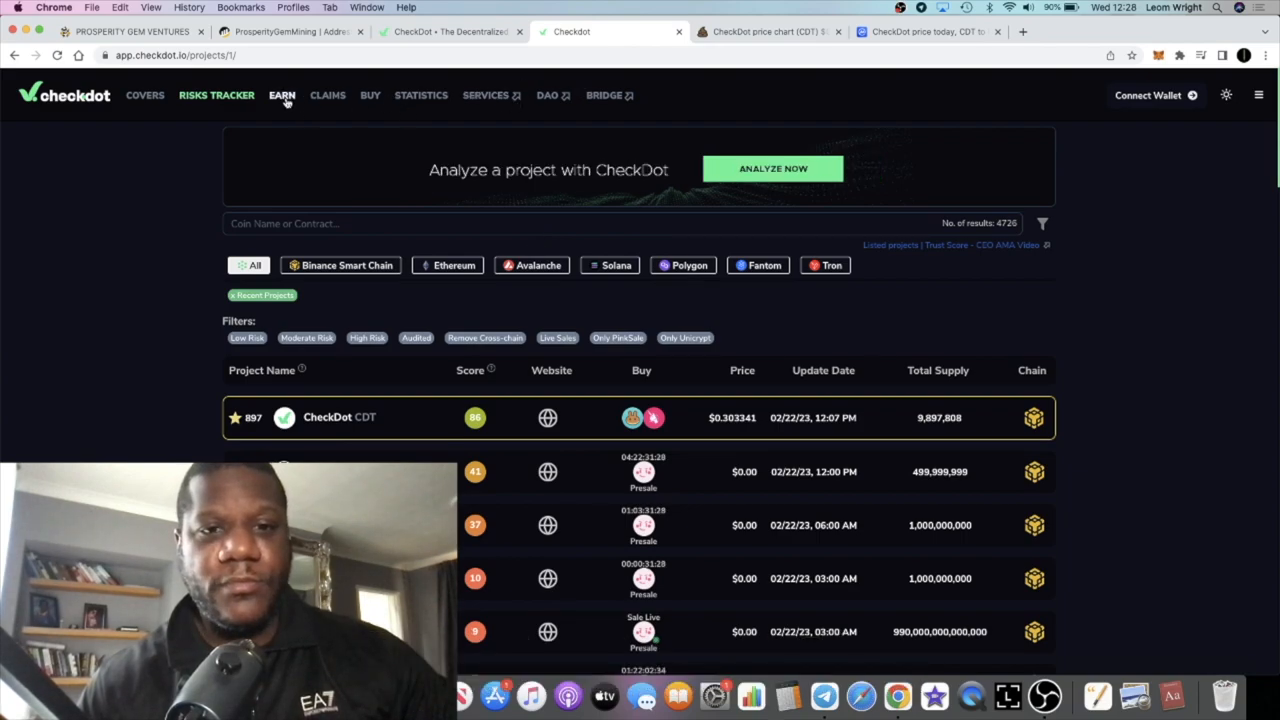
pyautogui.click(280, 96)
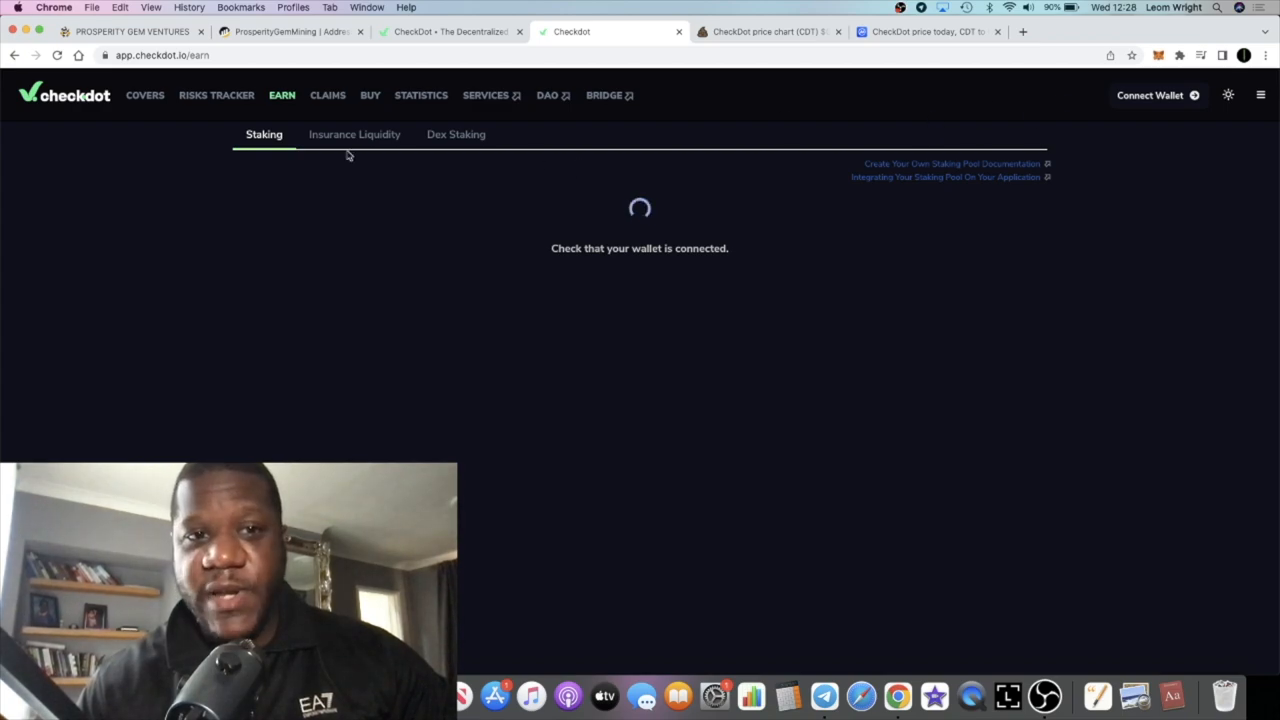
pyautogui.click(456, 134)
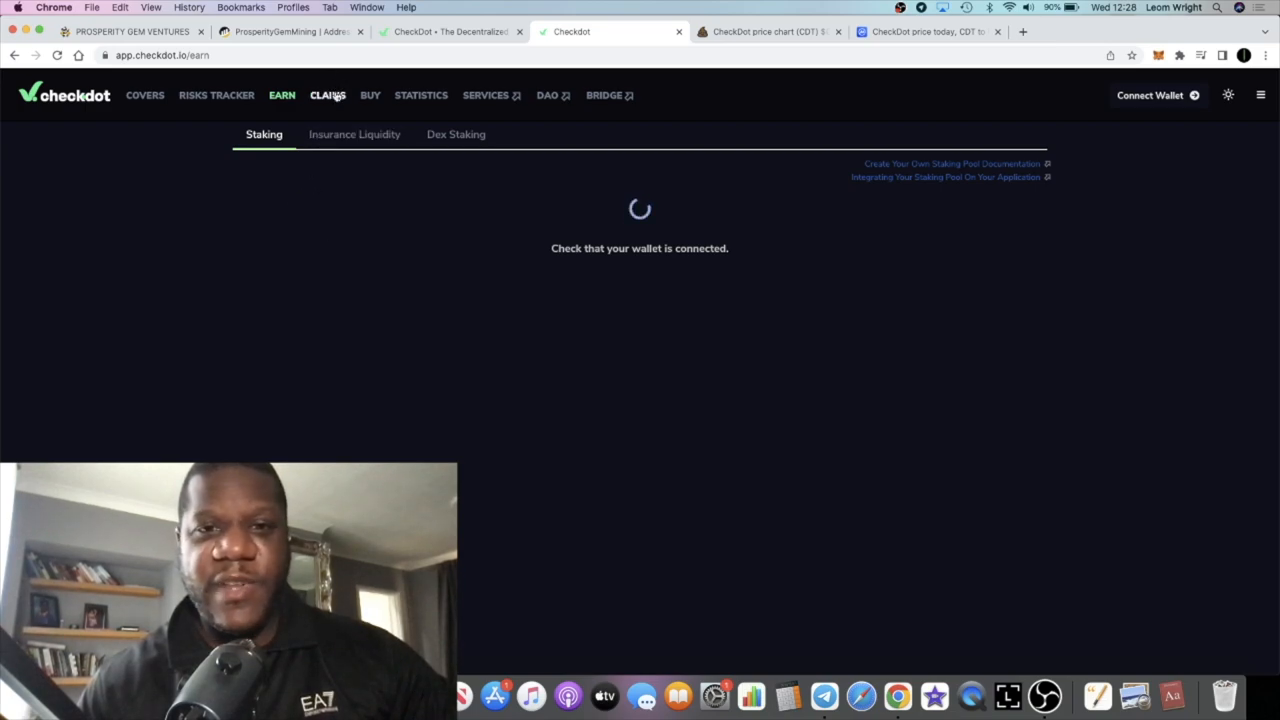
# Visit the Claims and Buy CDT pages, then the docs Ecosystem Overview.
pyautogui.click(328, 96)
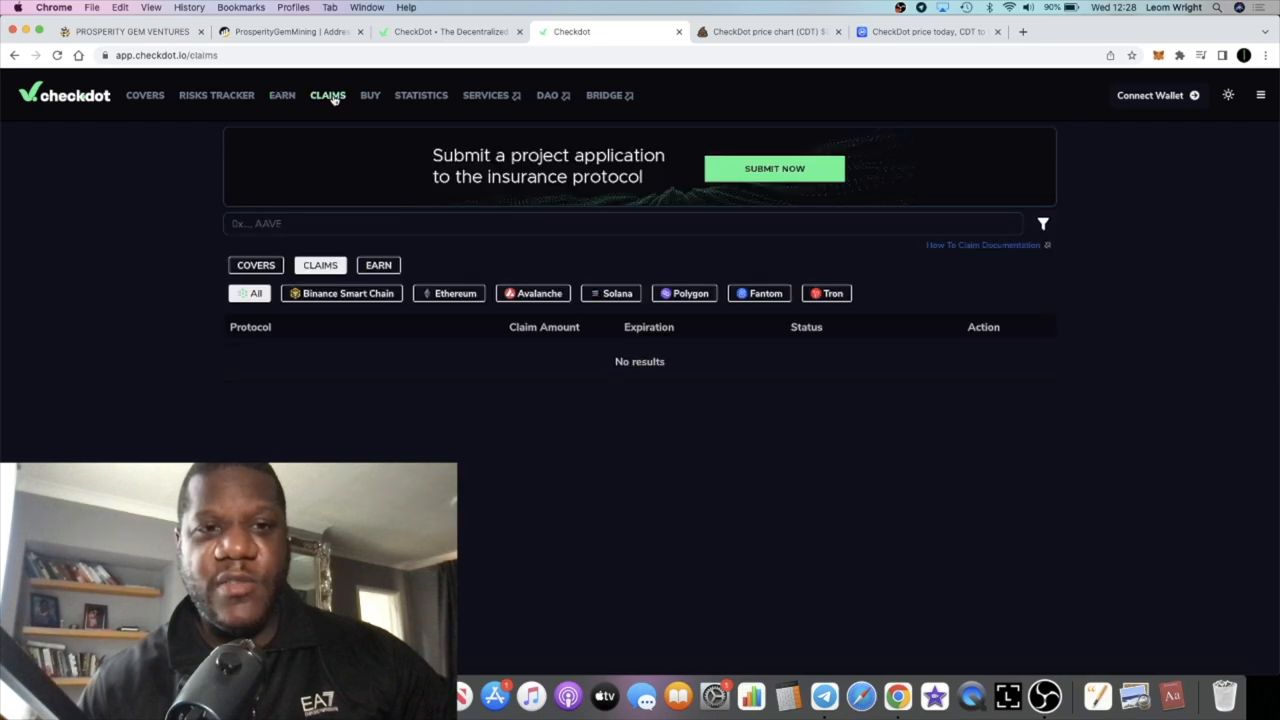
pyautogui.click(370, 96)
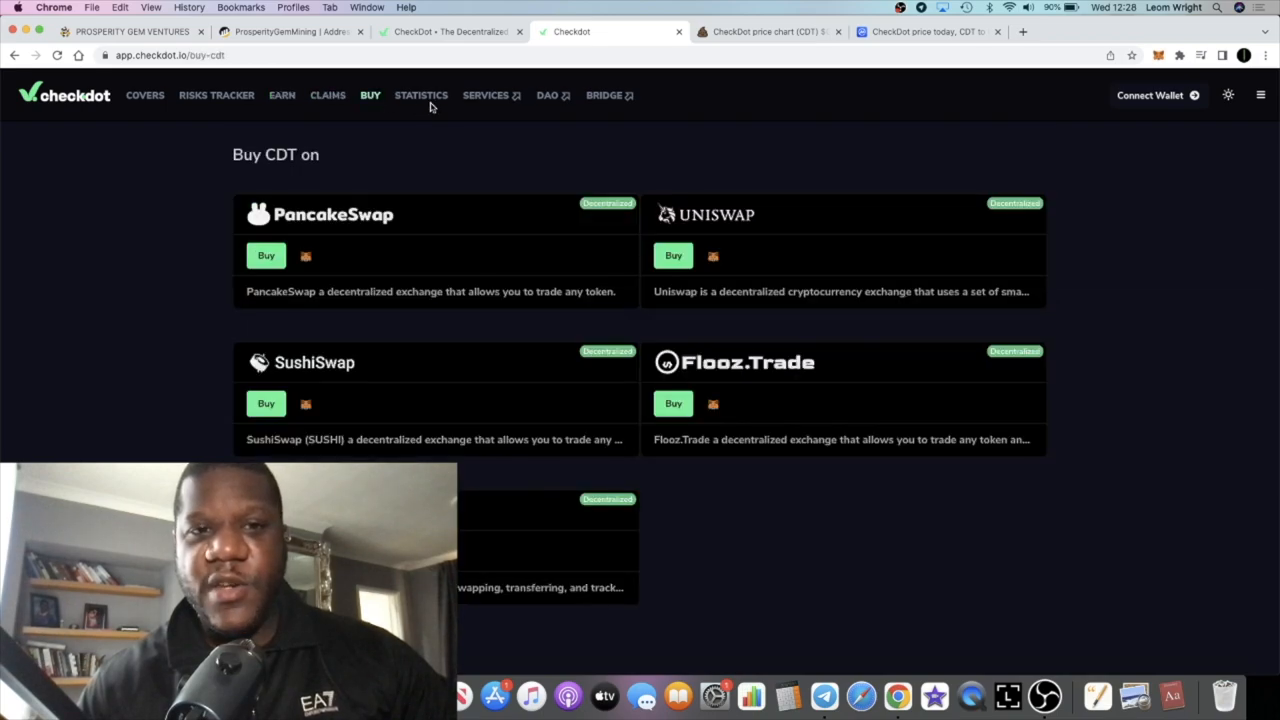
pyautogui.click(420, 96)
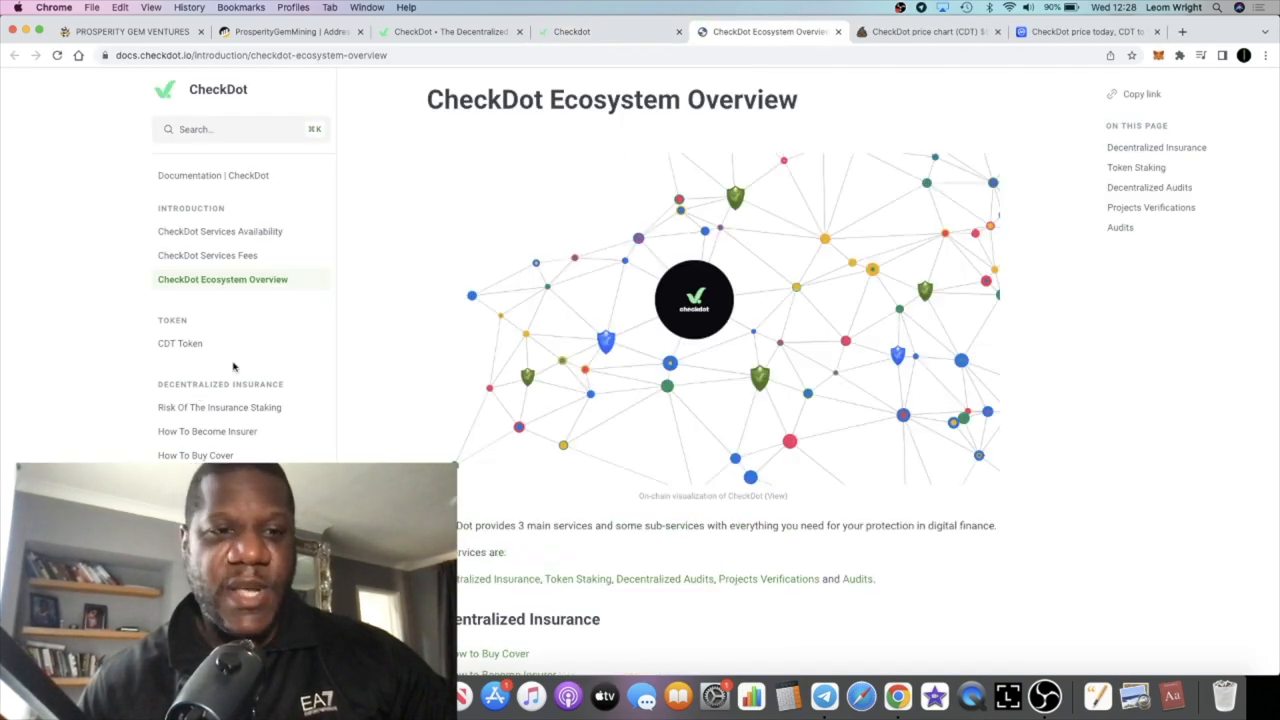
# Browse the docs sidebar's insurance and staking topics, then return to the CDT/BNB chart.
pyautogui.scroll(-3)
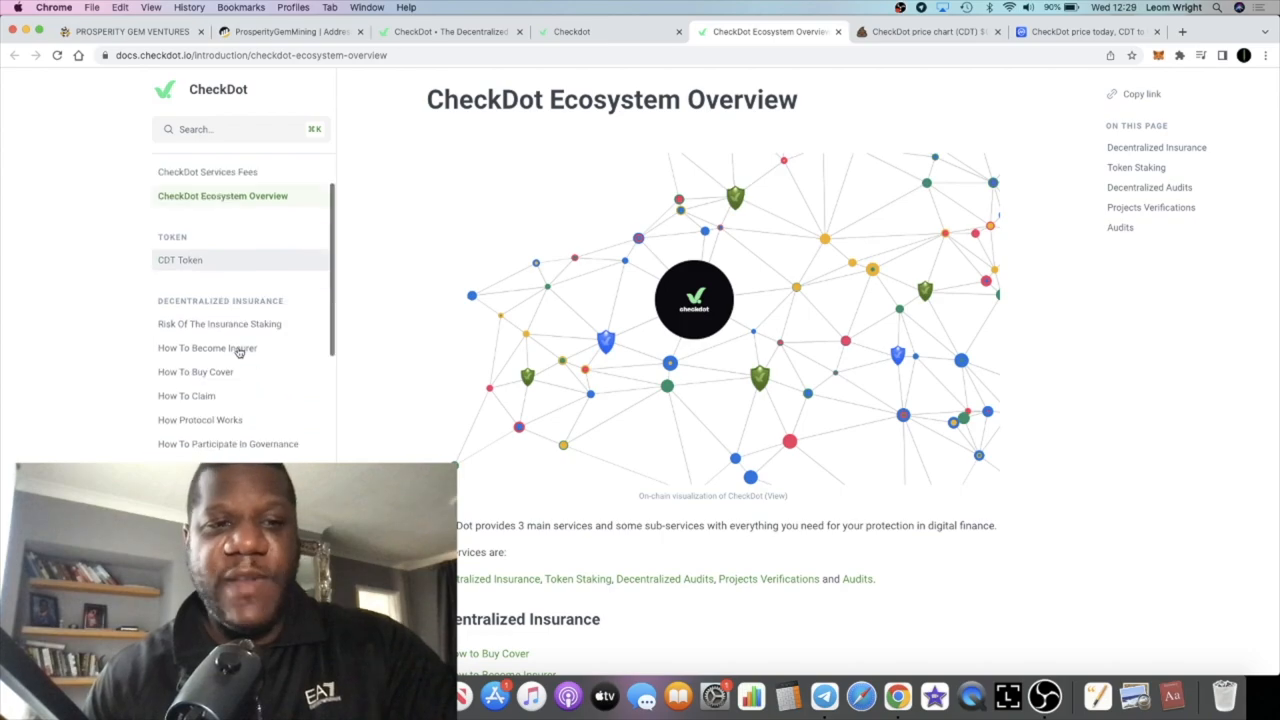
pyautogui.scroll(-3)
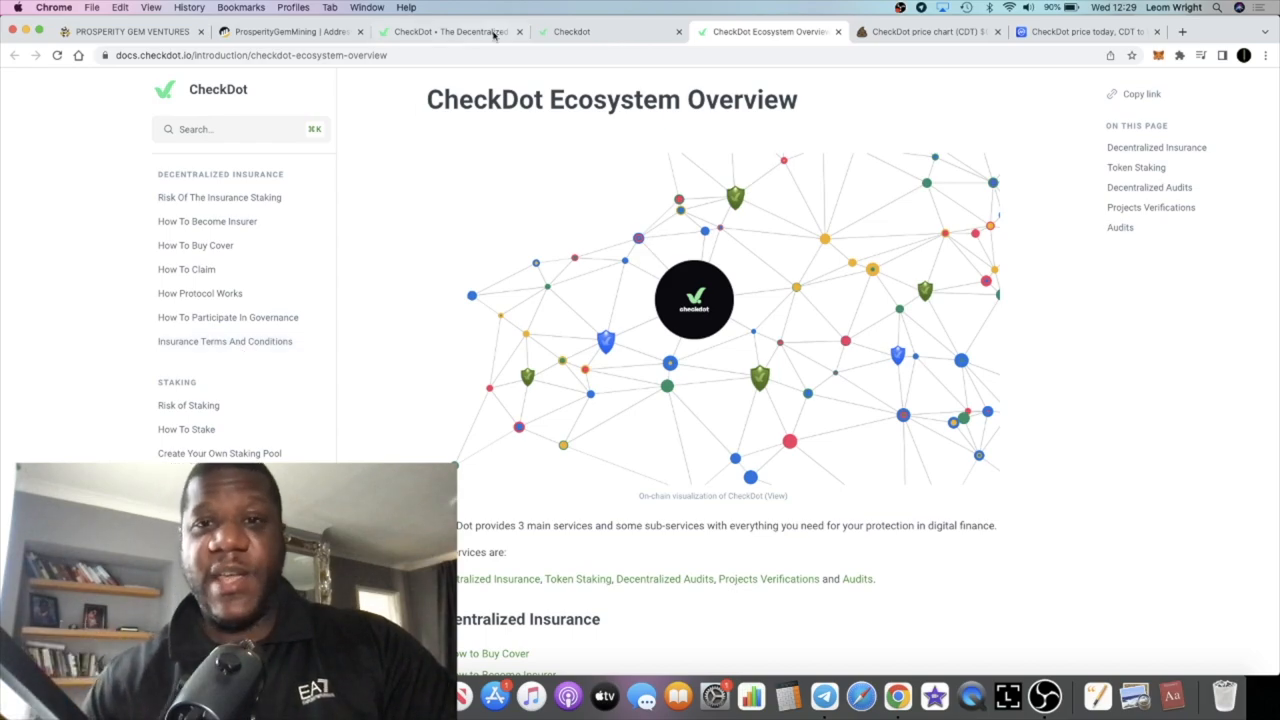
pyautogui.click(1084, 32)
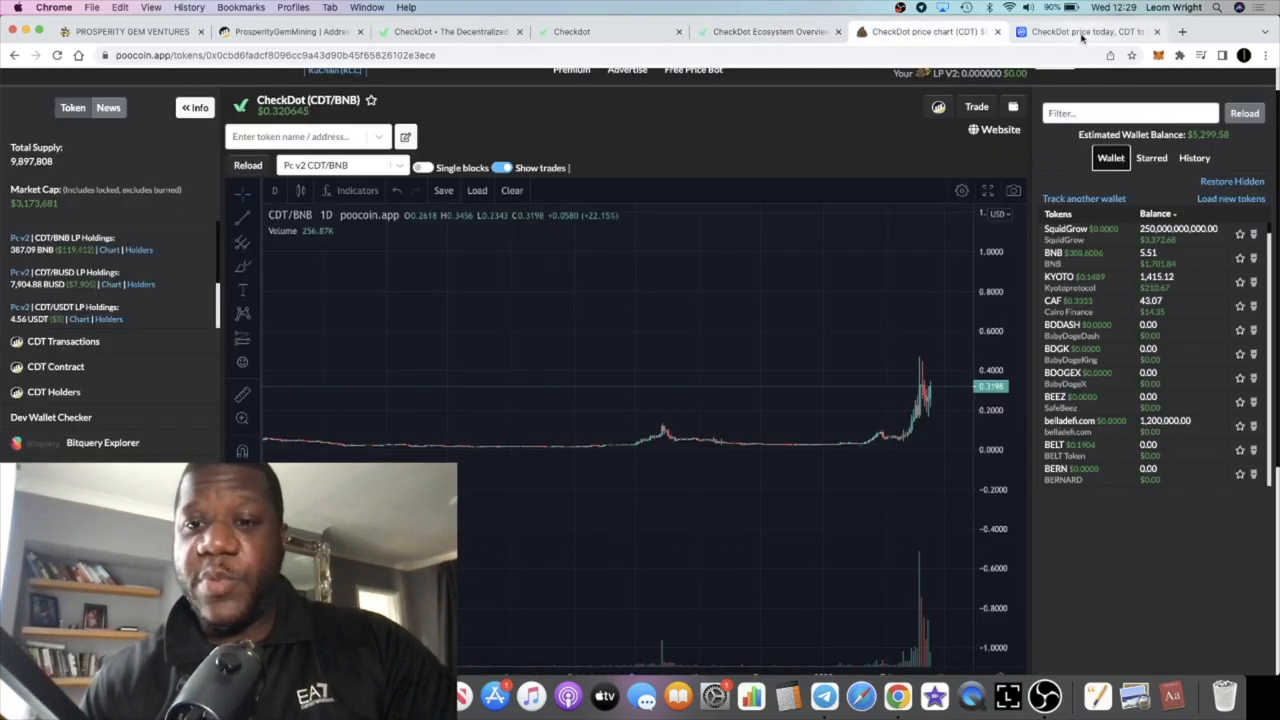
# Switch to the CoinMarketCap tab showing CheckDot's $0.317 price, up about 30%.
pyautogui.click(1080, 32)
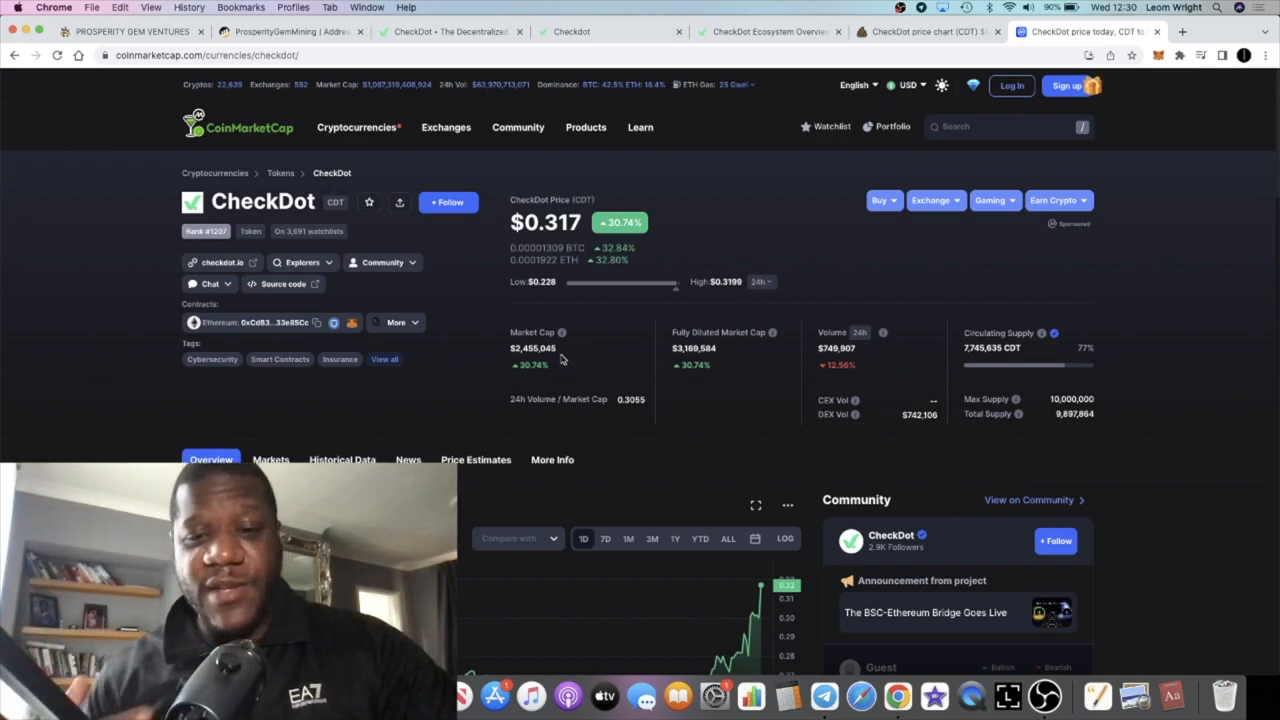
# Review CheckDot's price chart with a different time range and market stats, then bring up the app's CDT and covers statistics.
pyautogui.scroll(-3)
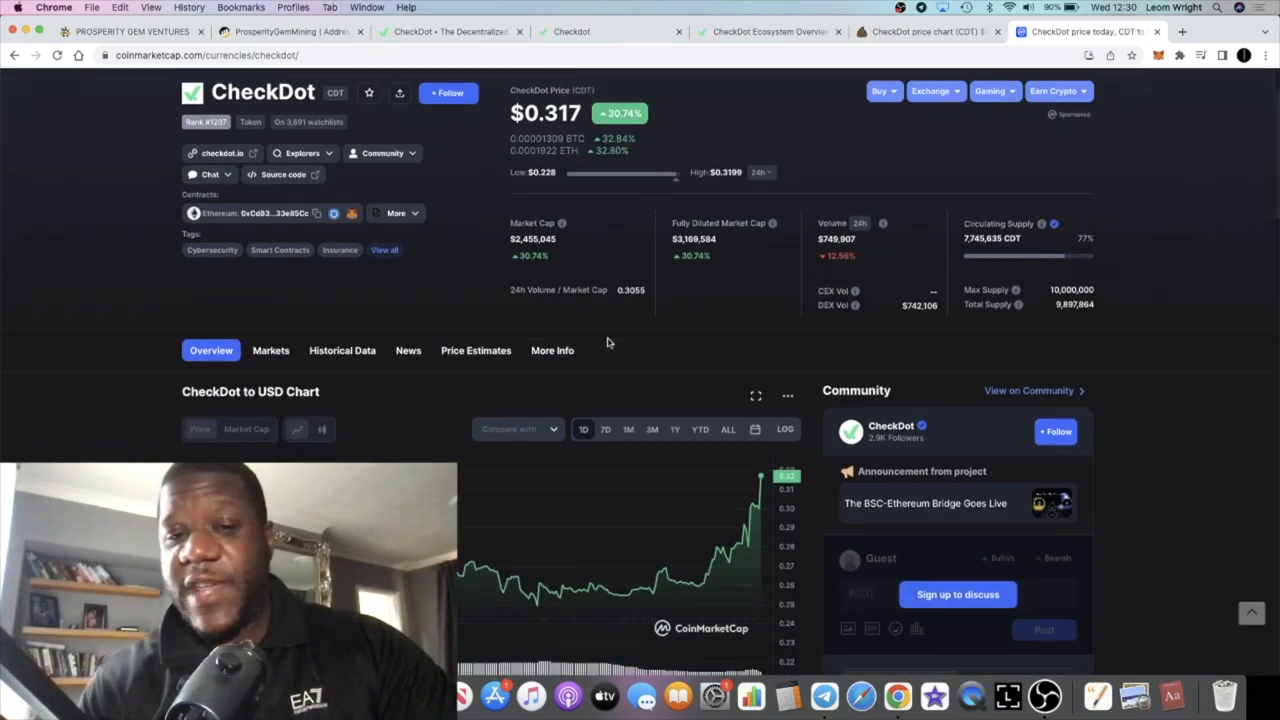
pyautogui.scroll(-3)
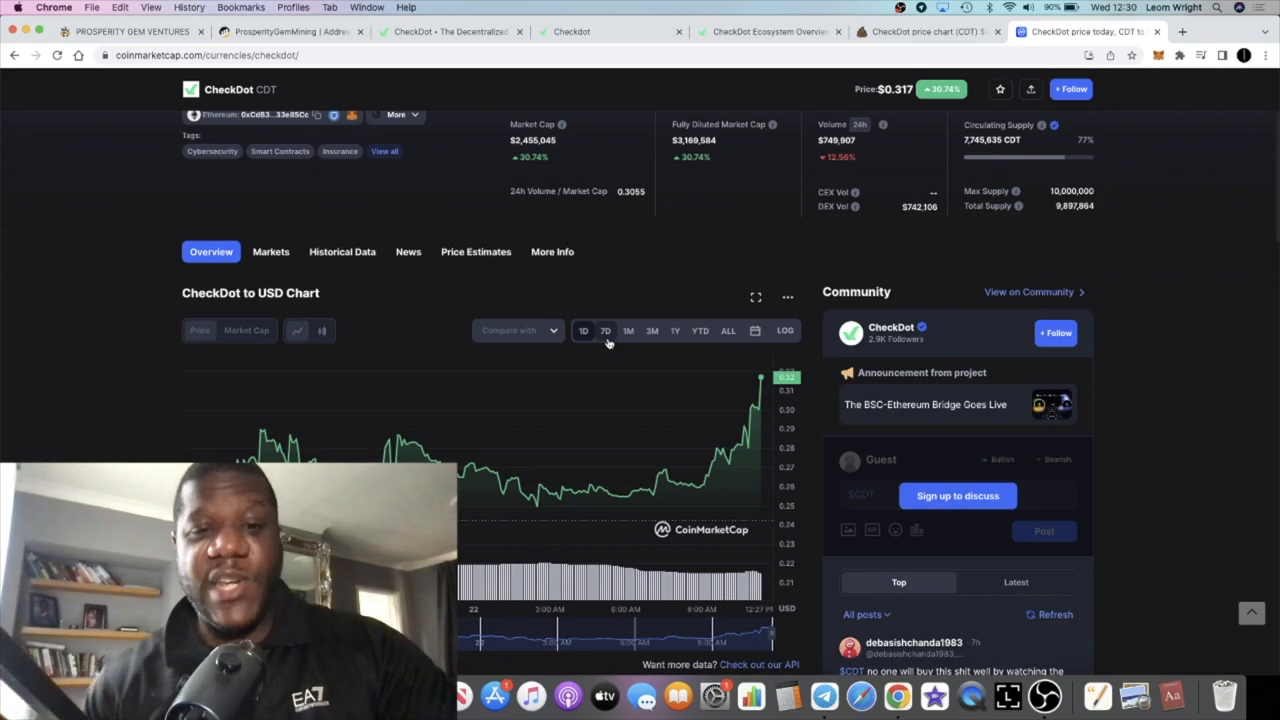
pyautogui.click(728, 330)
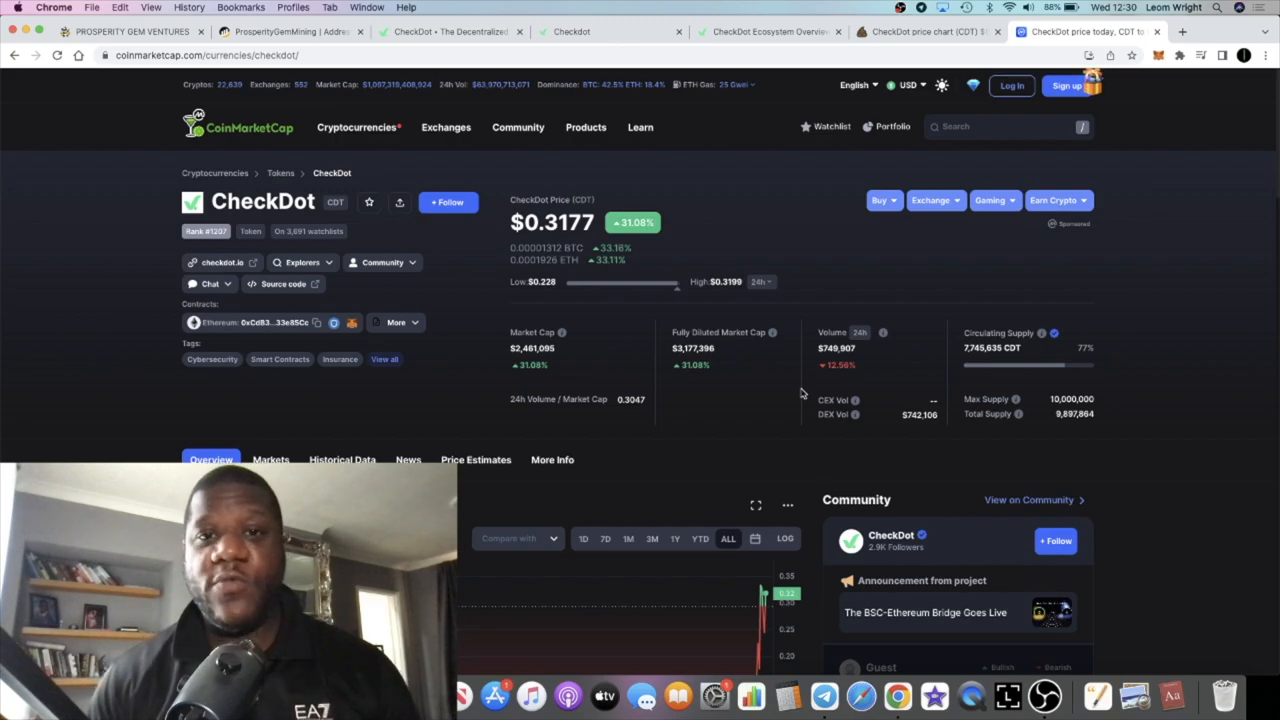
pyautogui.click(570, 32)
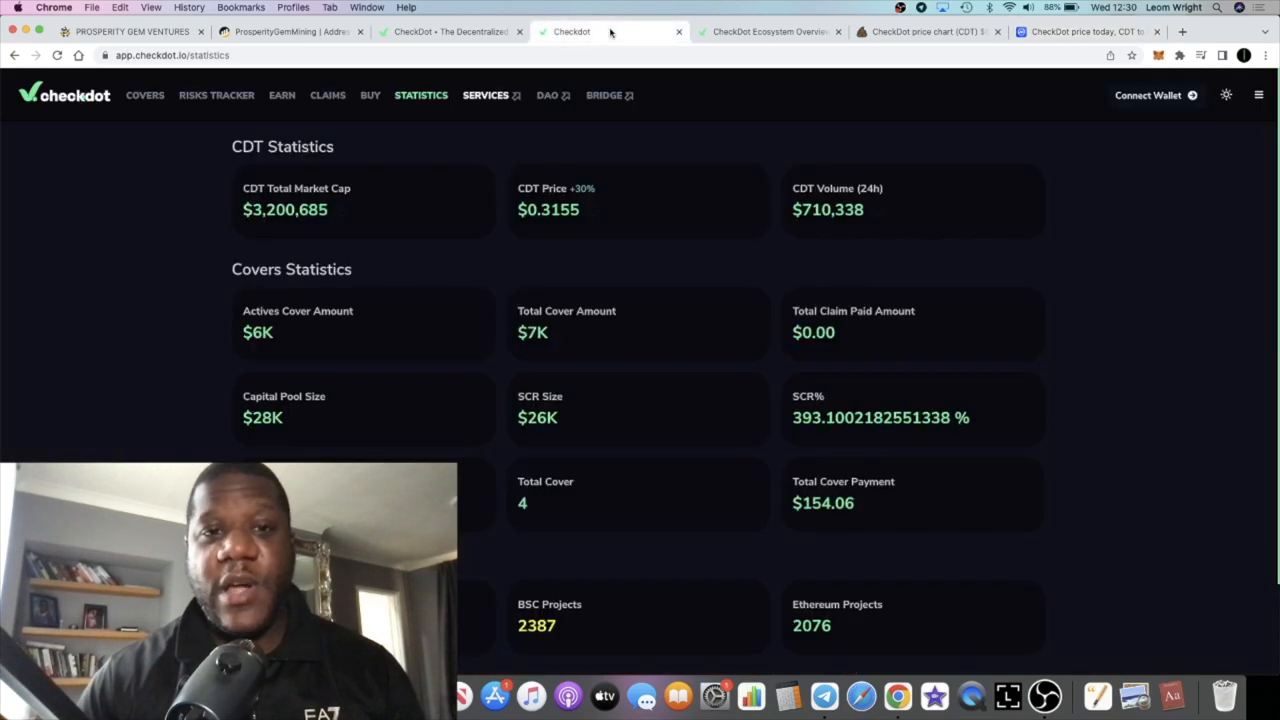